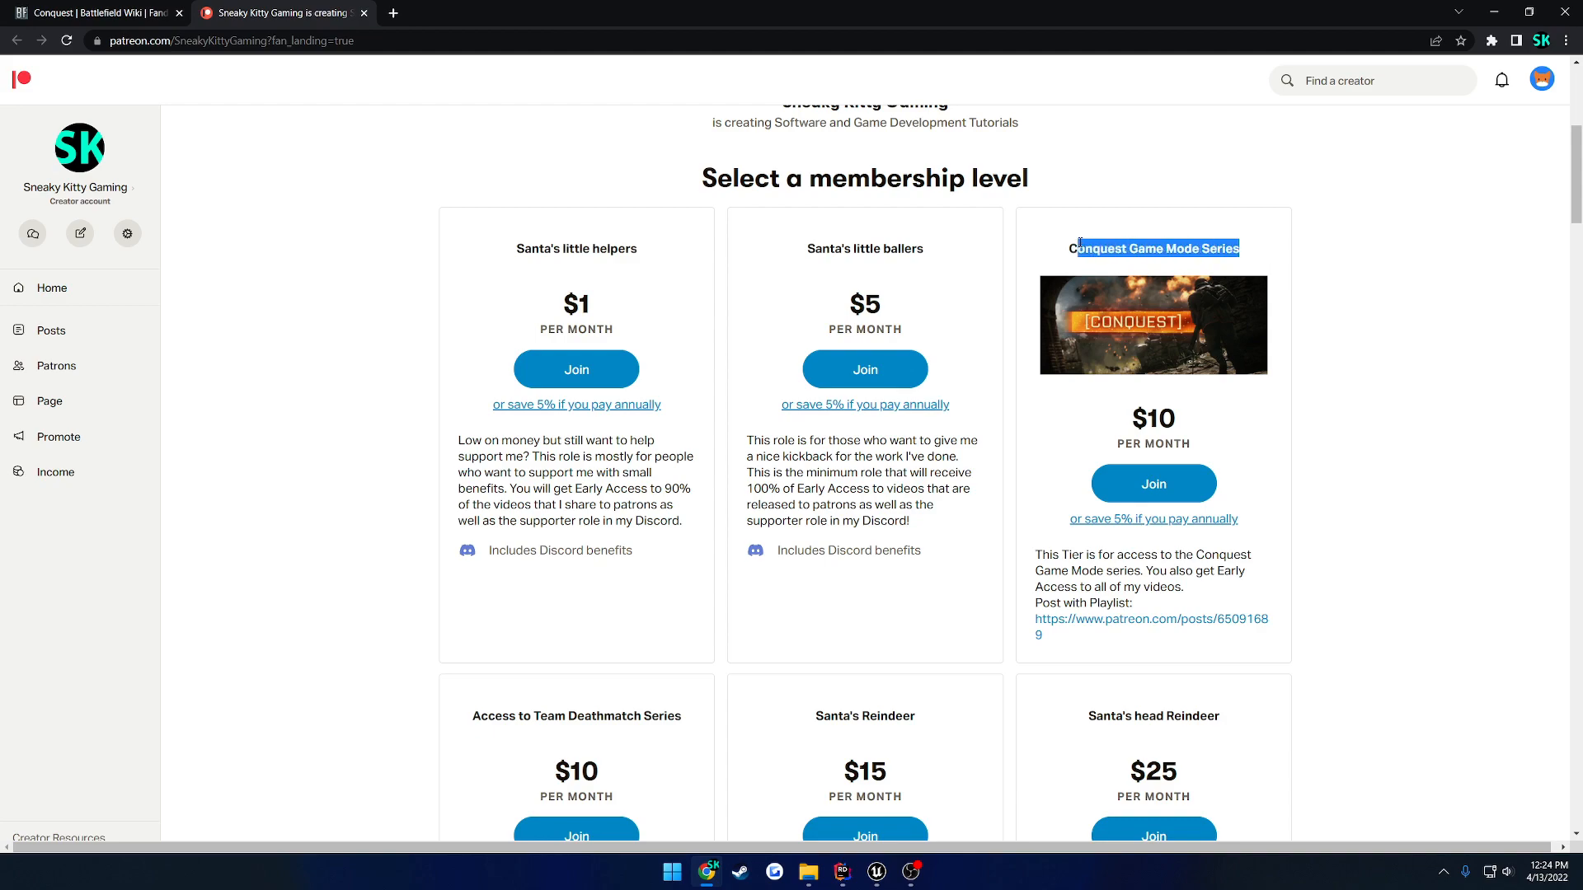
Step: Highlight the Patreon tier names, including Santa's little helpers, while scrolling the tiers
left_click(1337, 253)
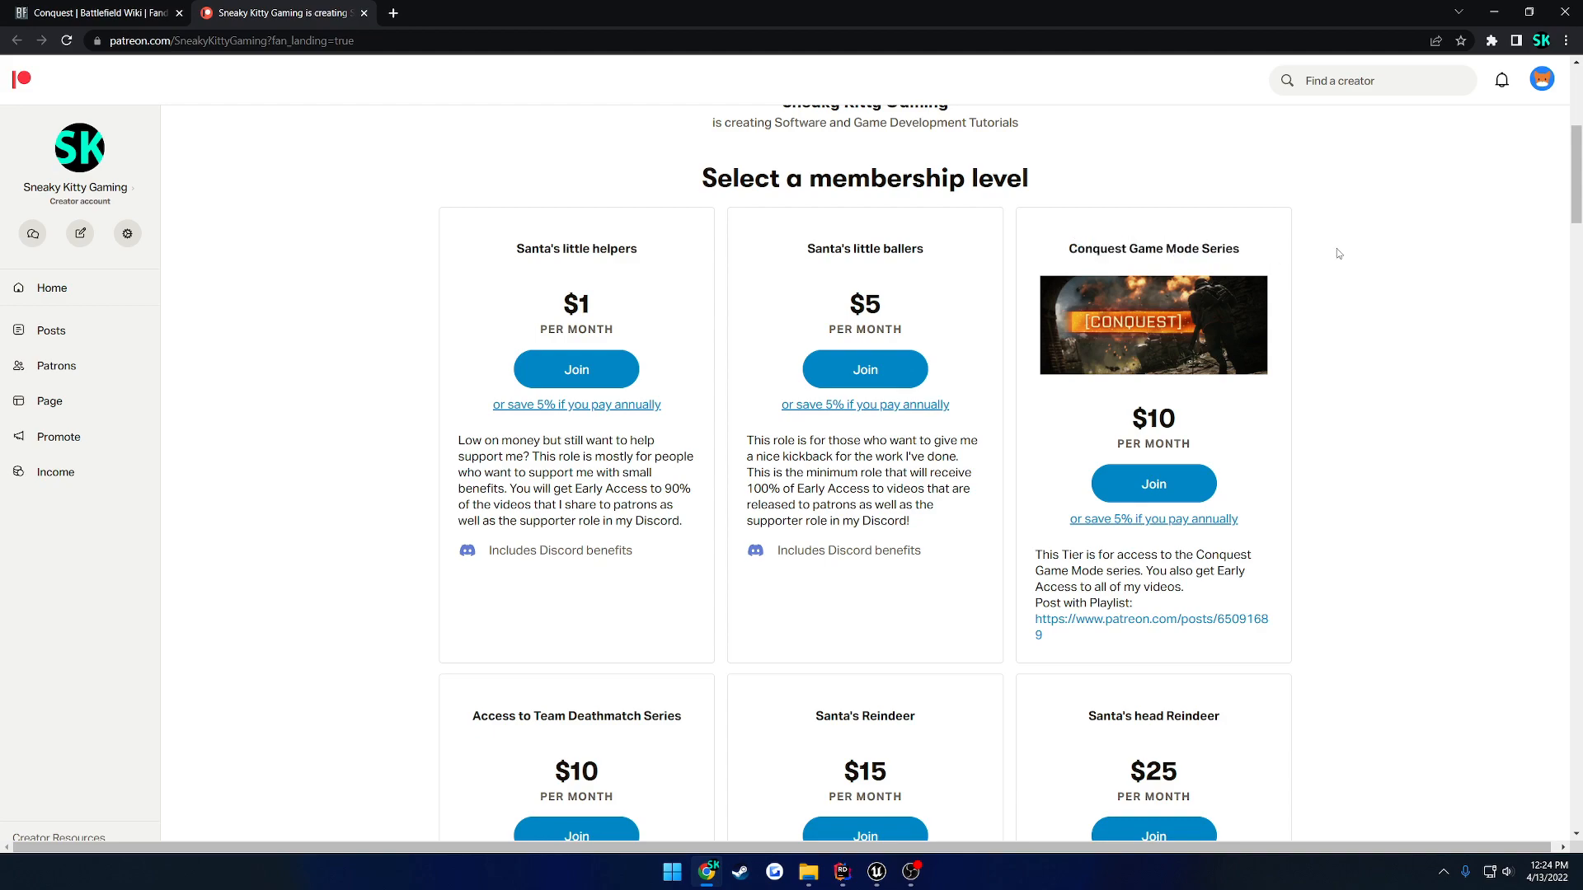
double_click(576, 248)
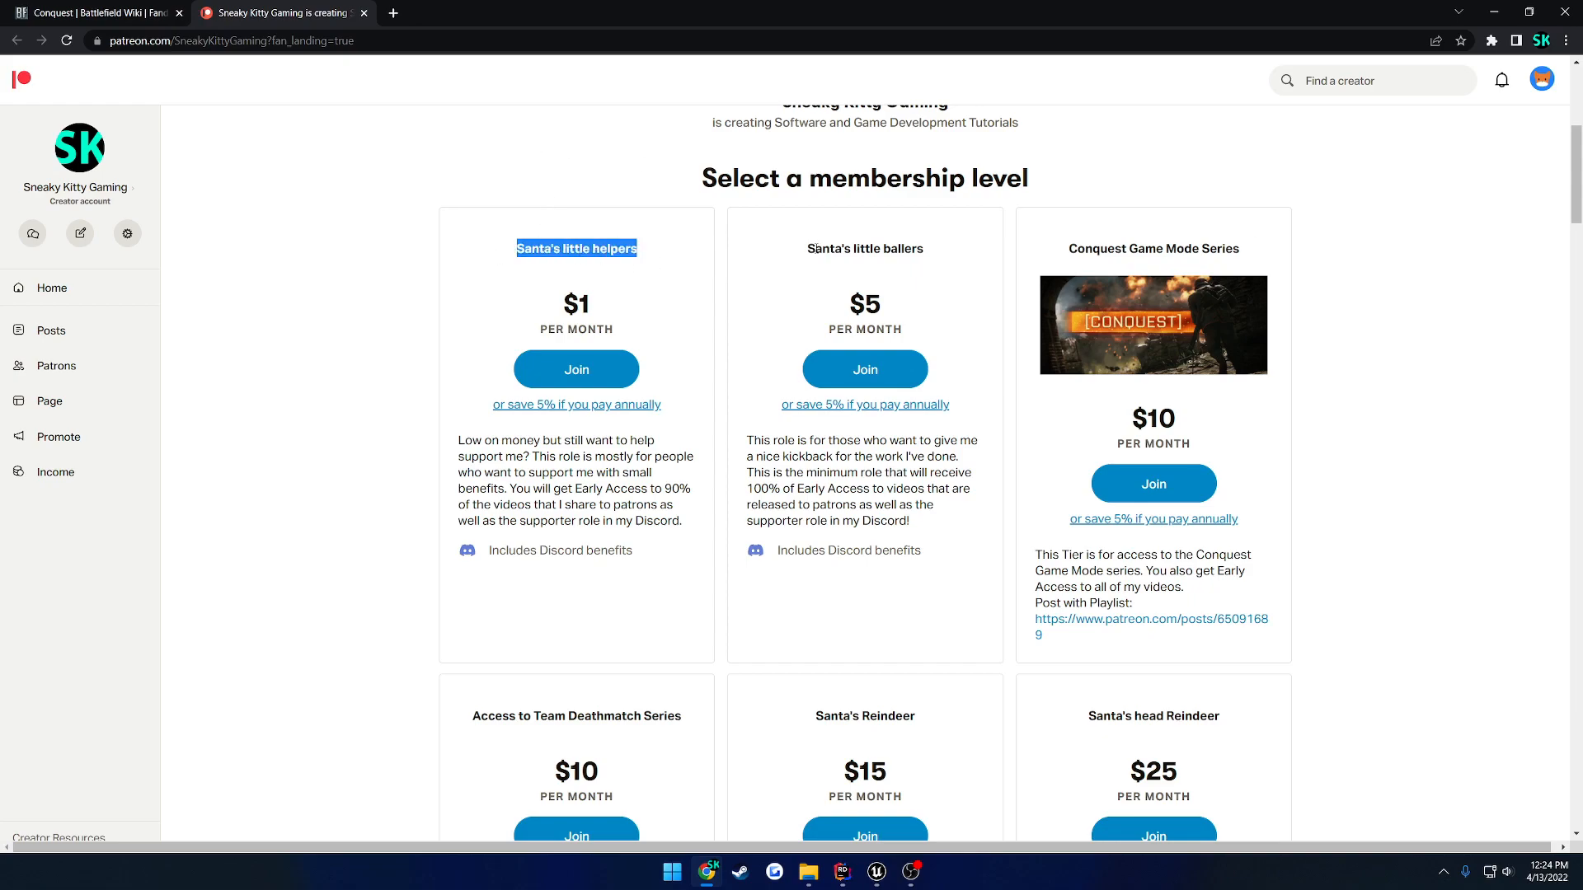
scroll("down", 3)
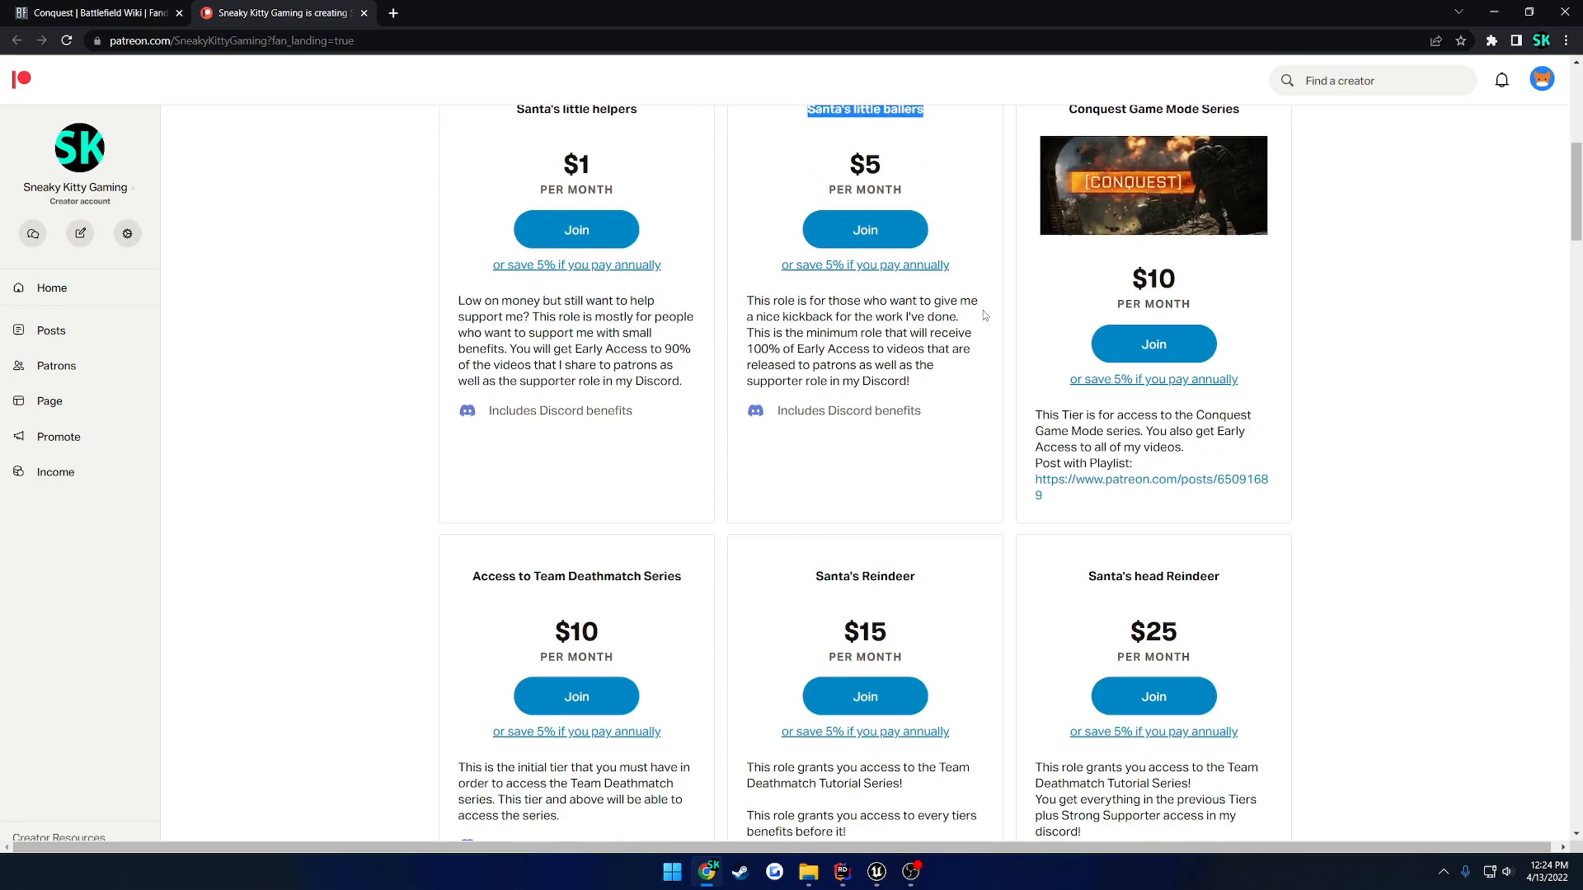
scroll("down", 3)
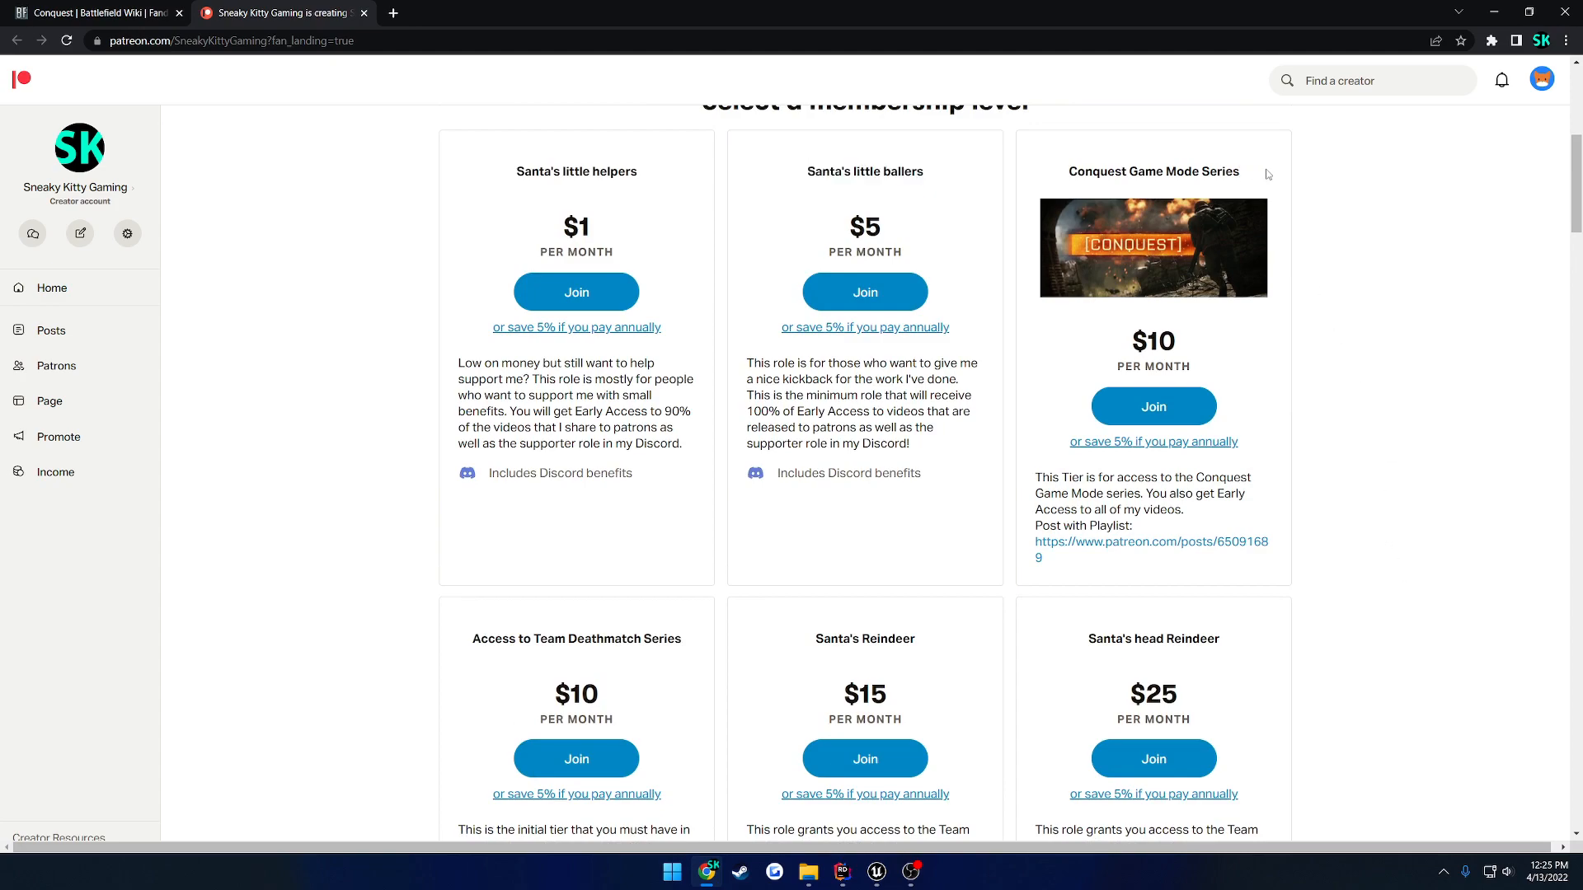
mouse_move(1259, 172)
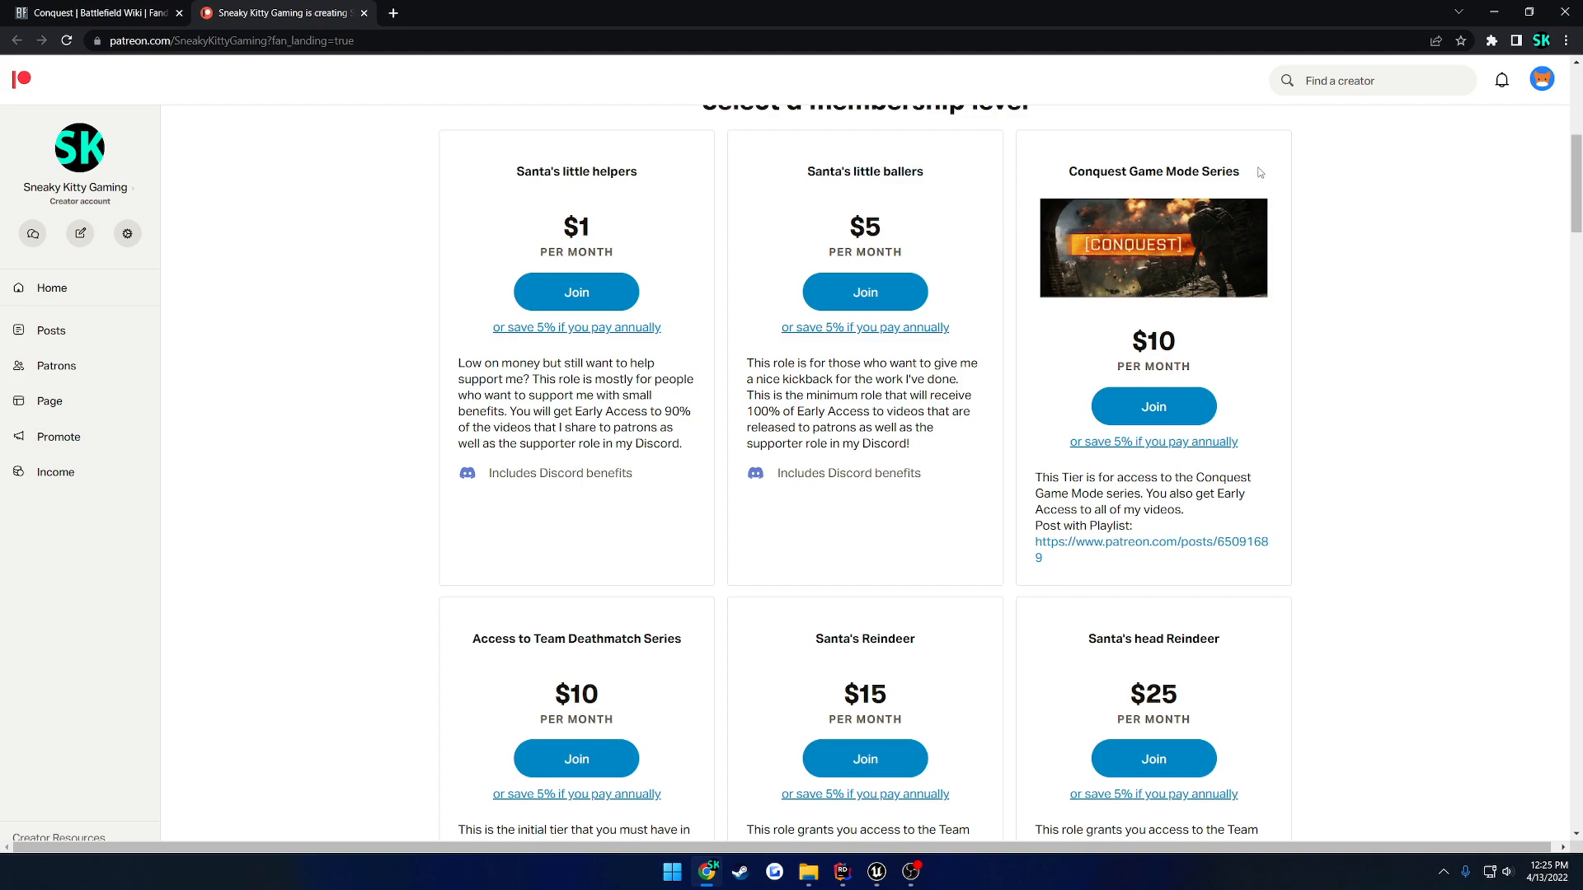
mouse_move(669, 644)
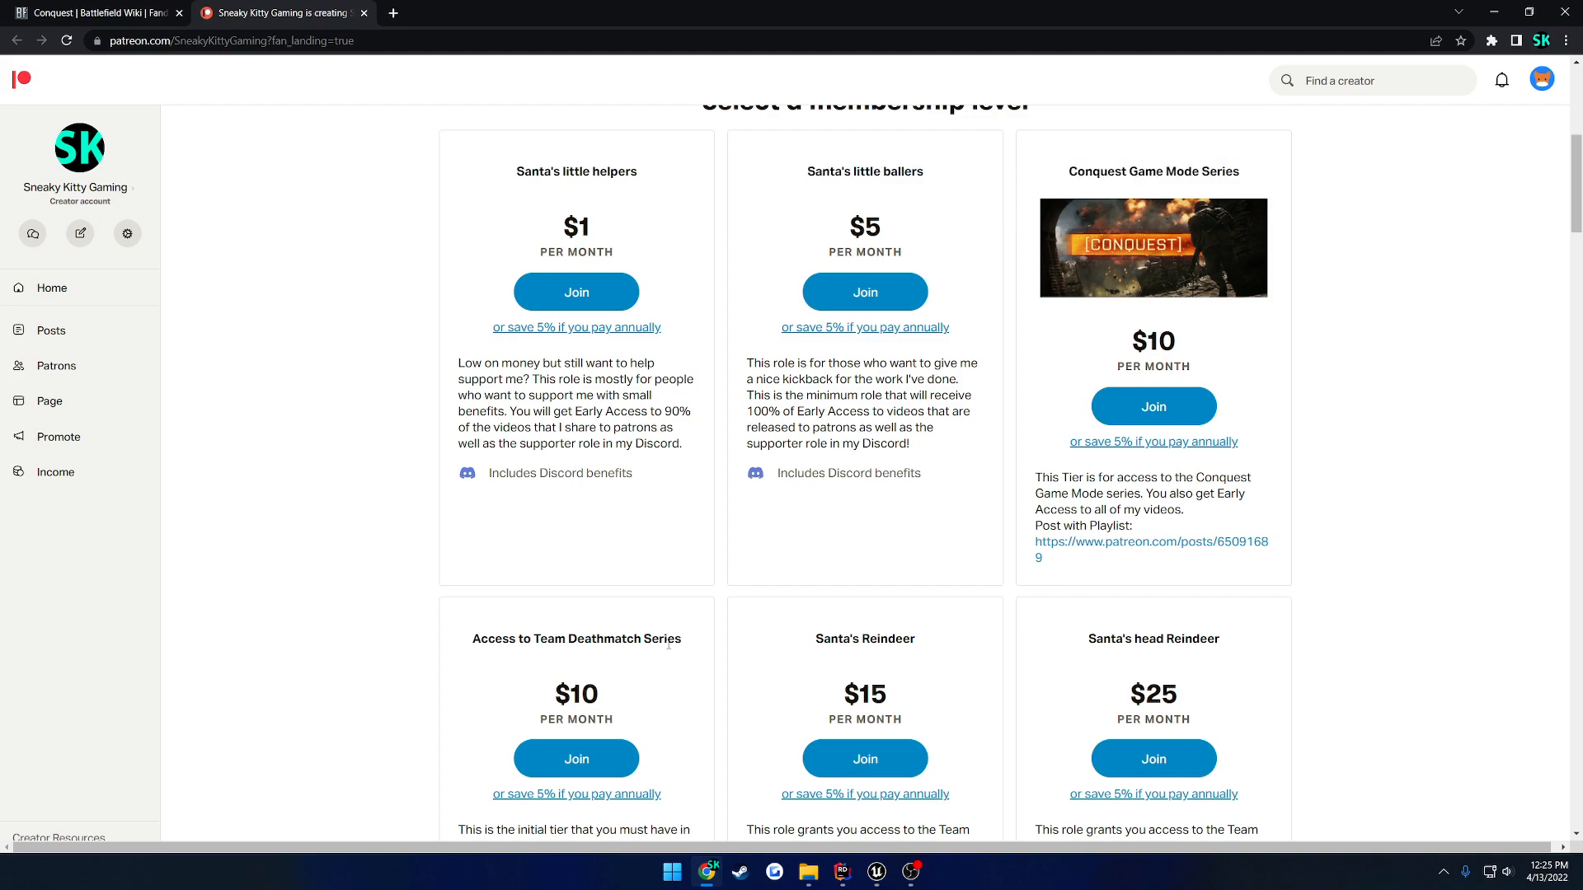
double_click(576, 638)
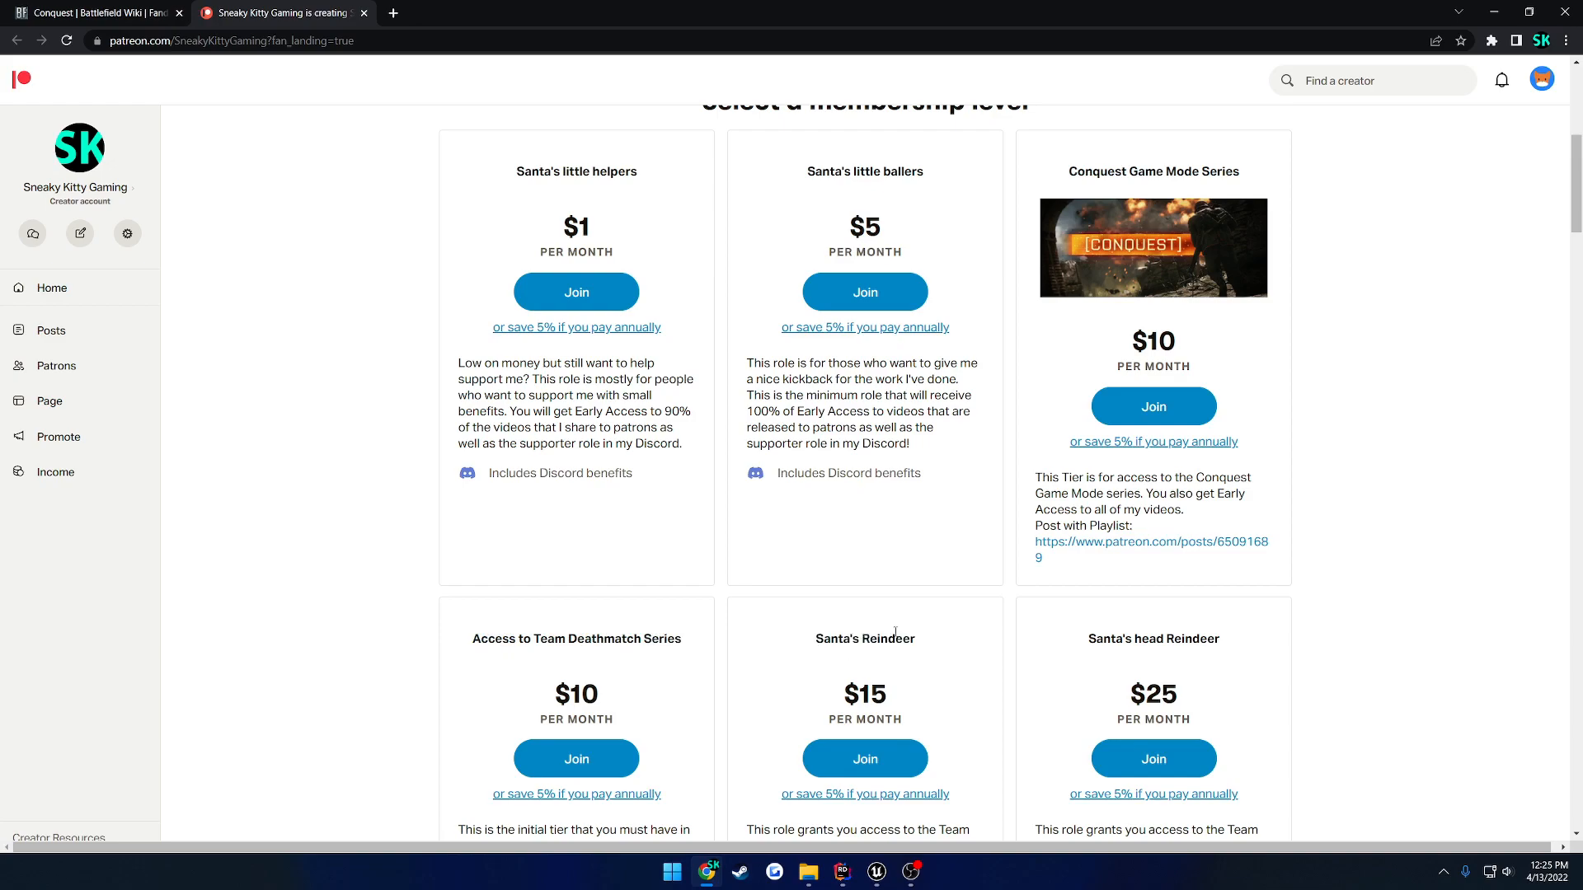
scroll("down", 3)
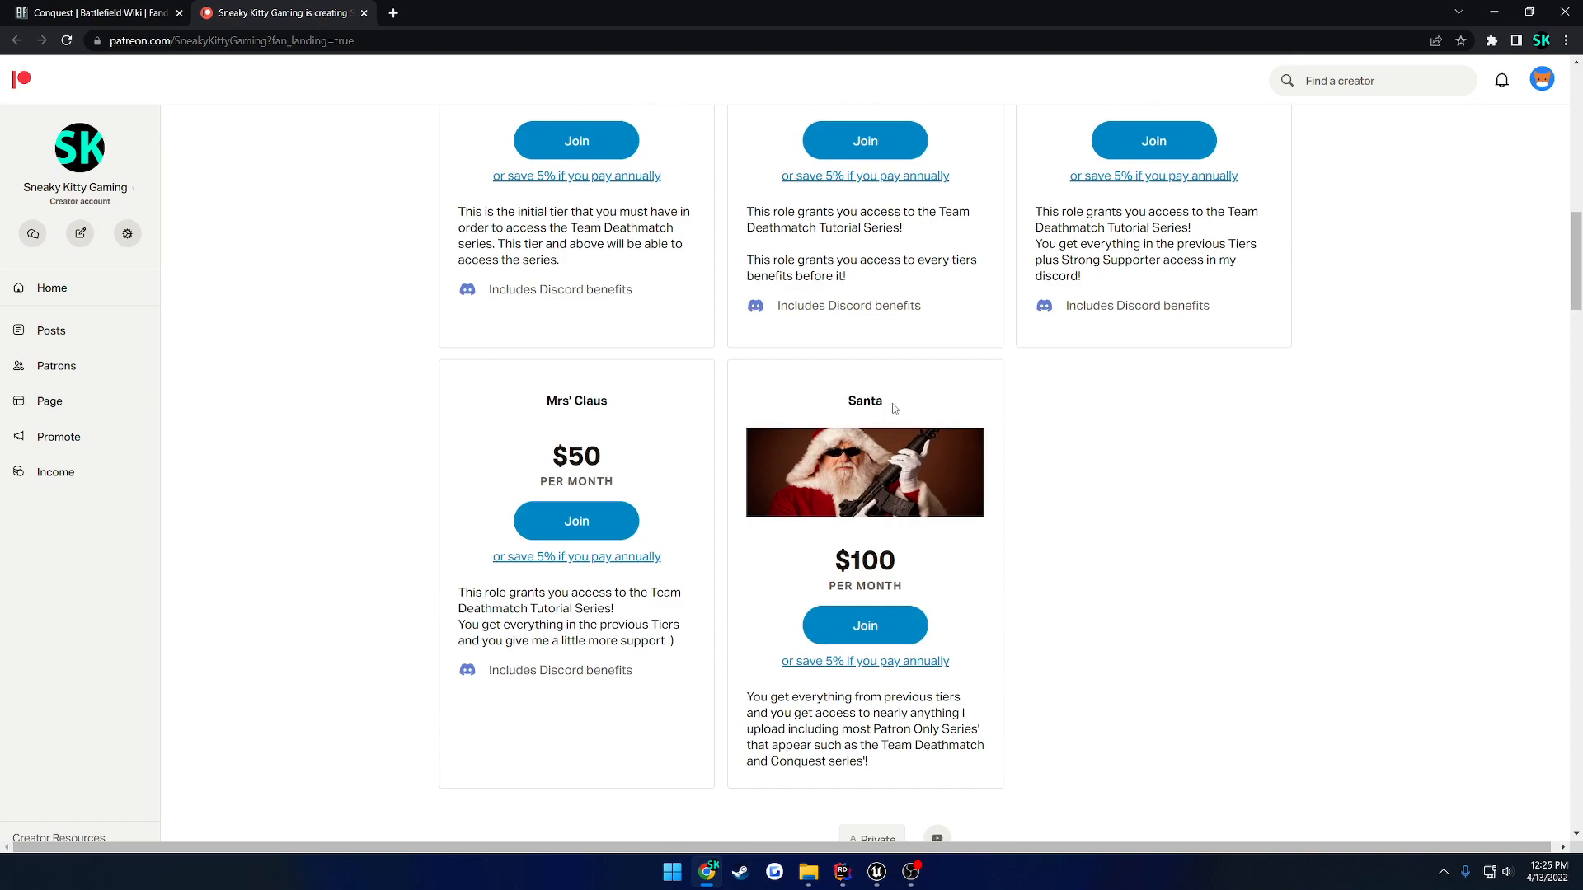
mouse_move(1107, 432)
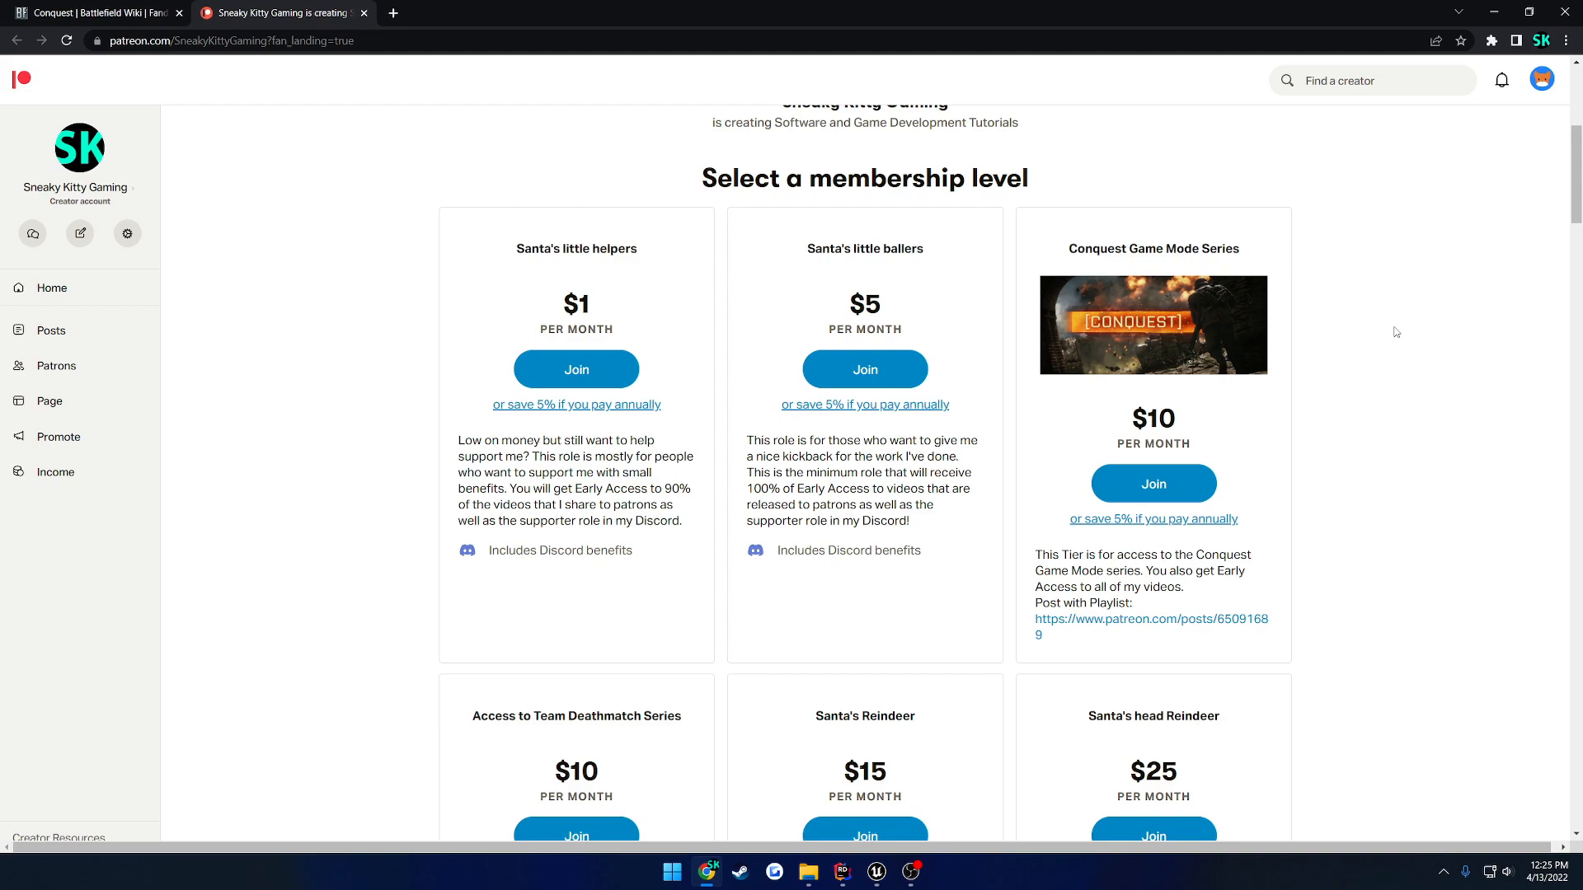
Step: Review the wiki Conquest article's tickets section via the Battlefield 2042 topics list
left_click(91, 12)
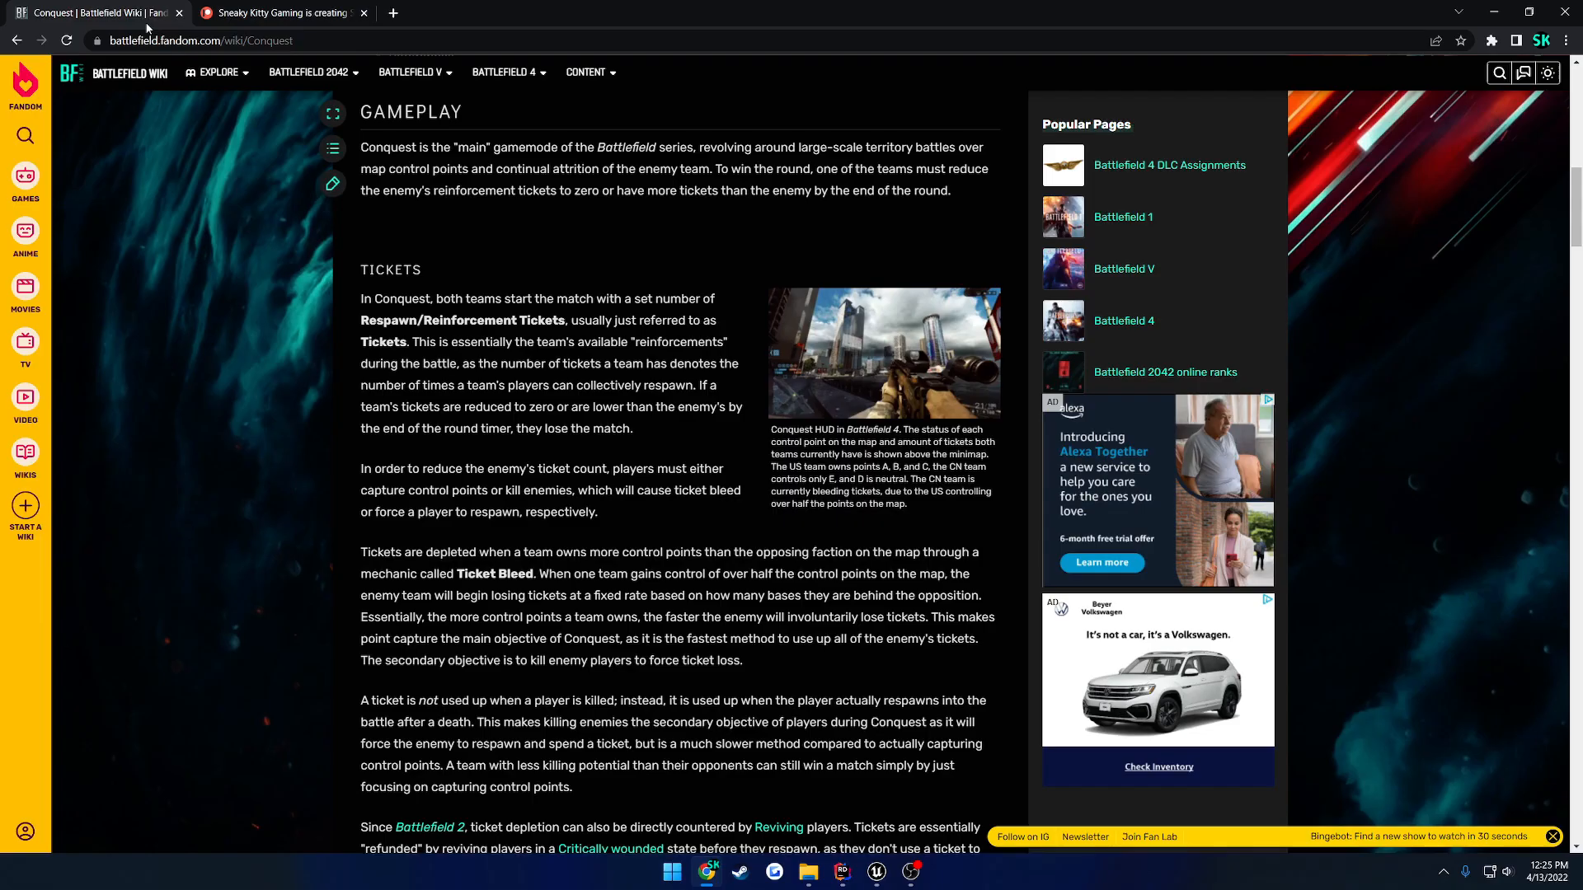
mouse_move(509, 243)
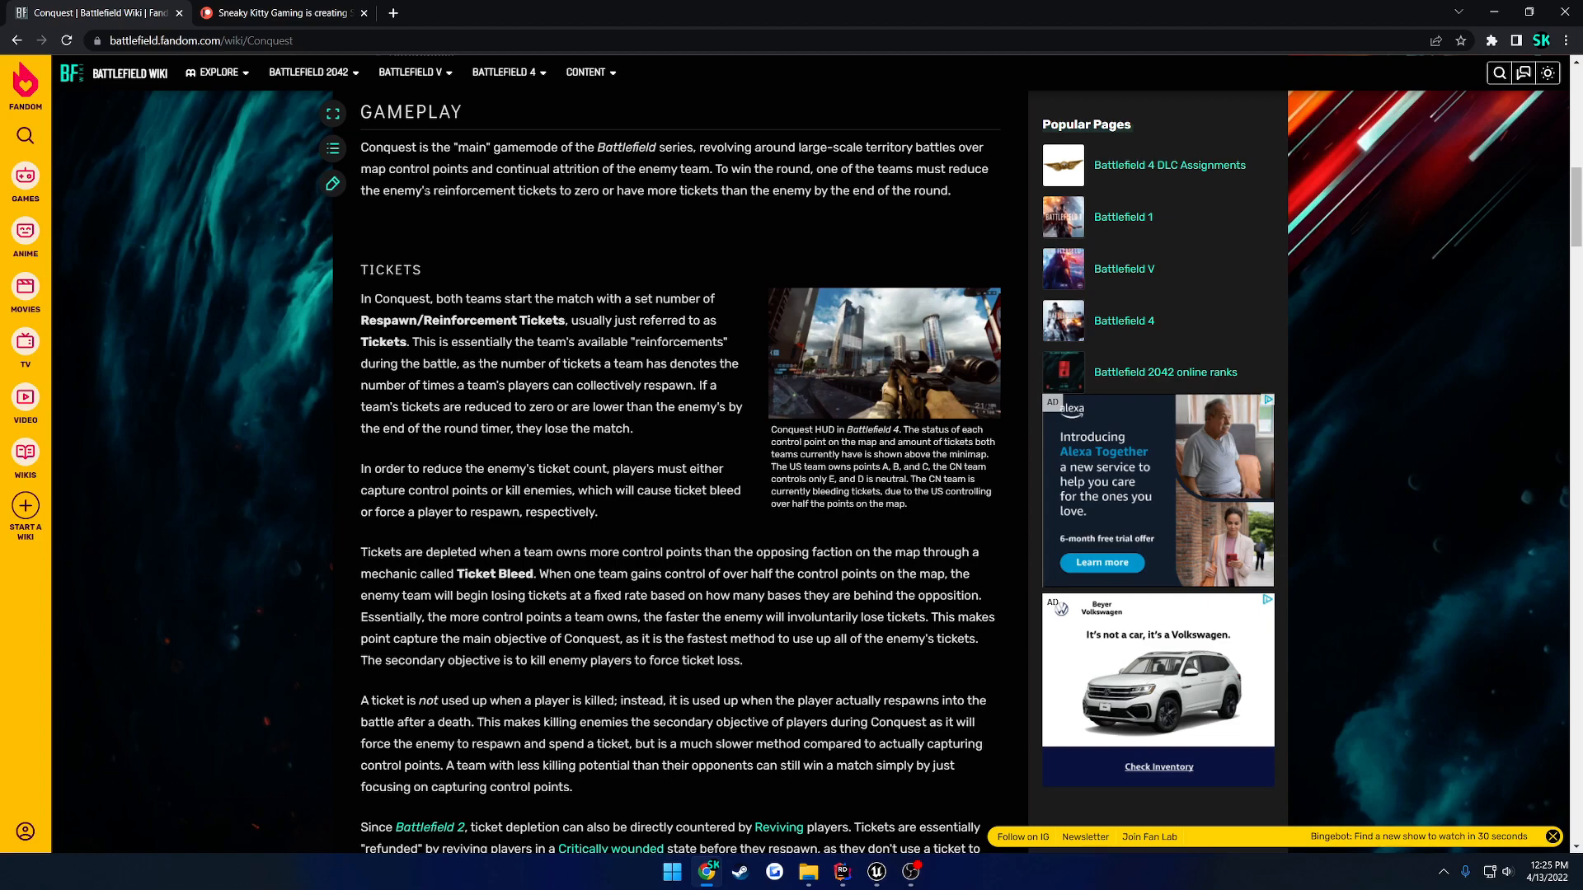
left_click(308, 72)
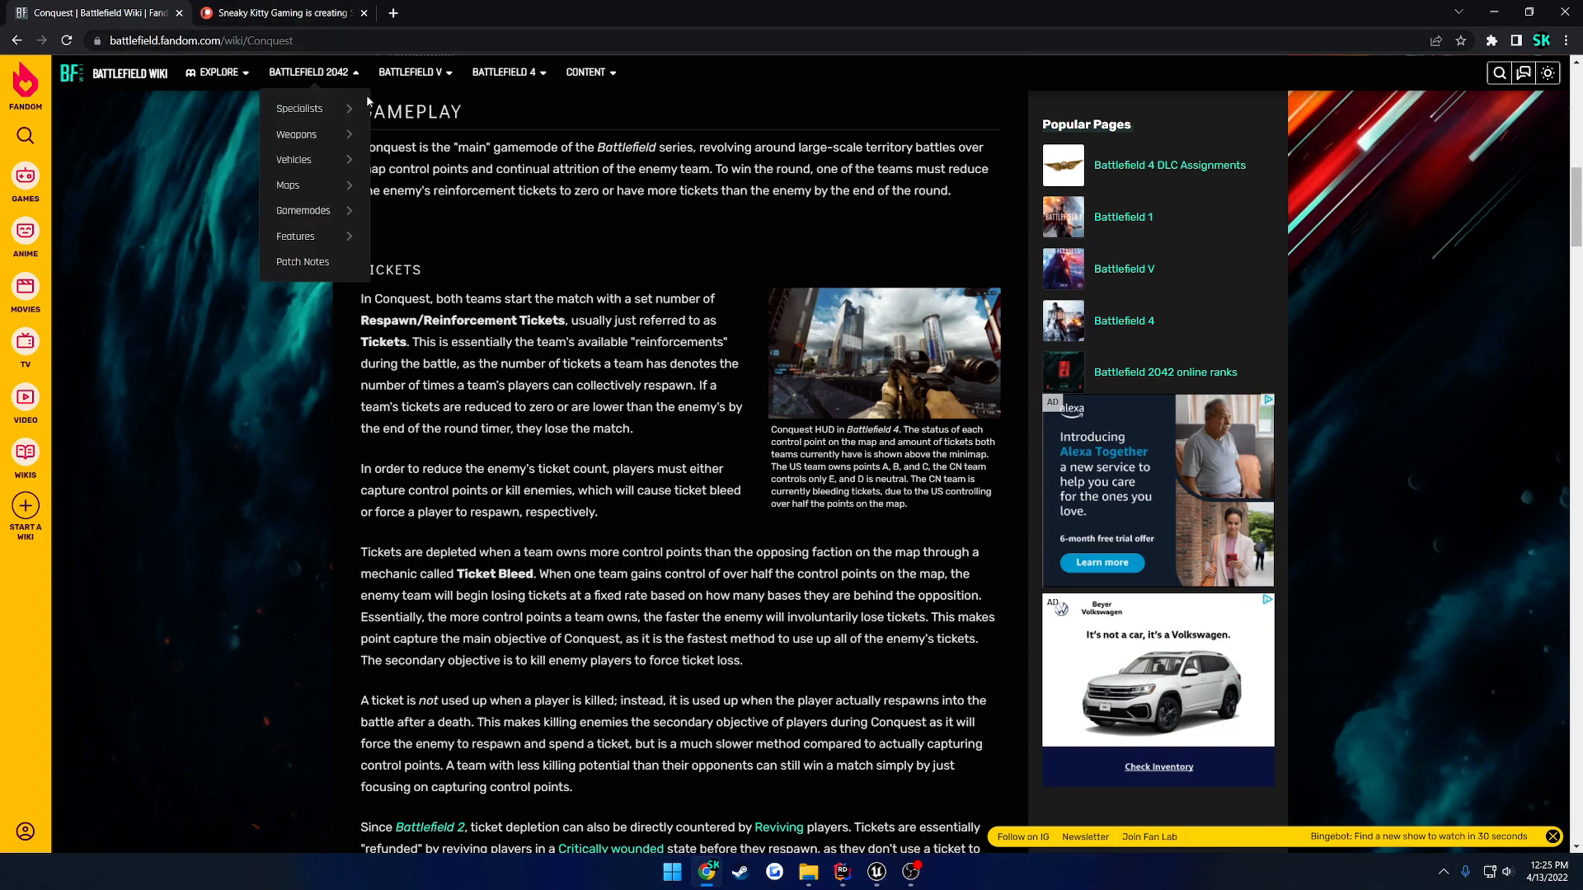
left_click_drag(360, 298, 718, 697)
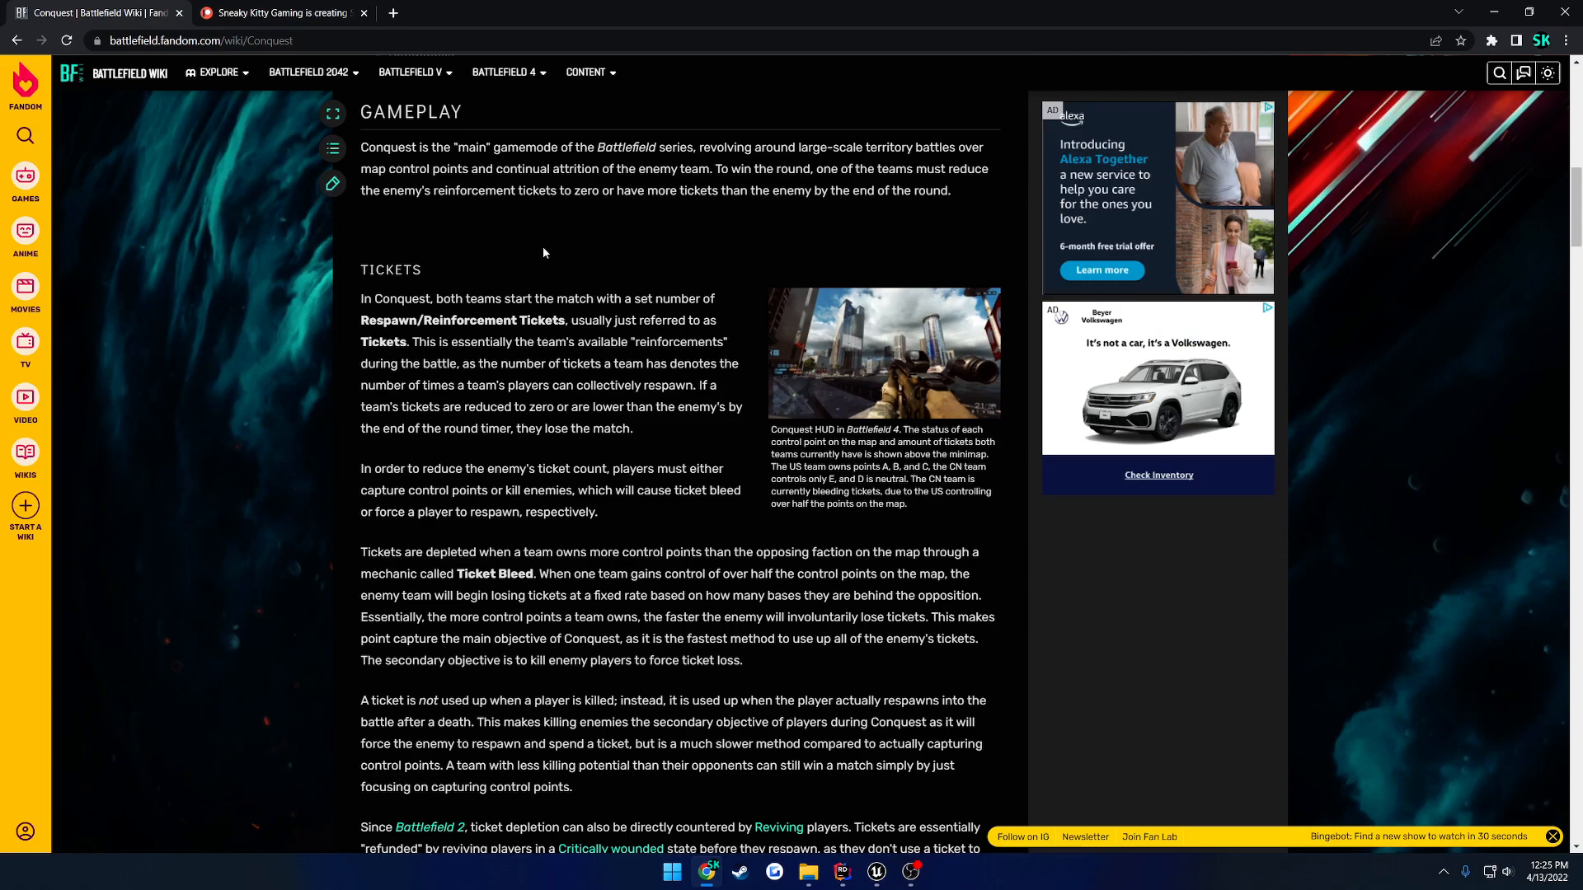
left_click(874, 880)
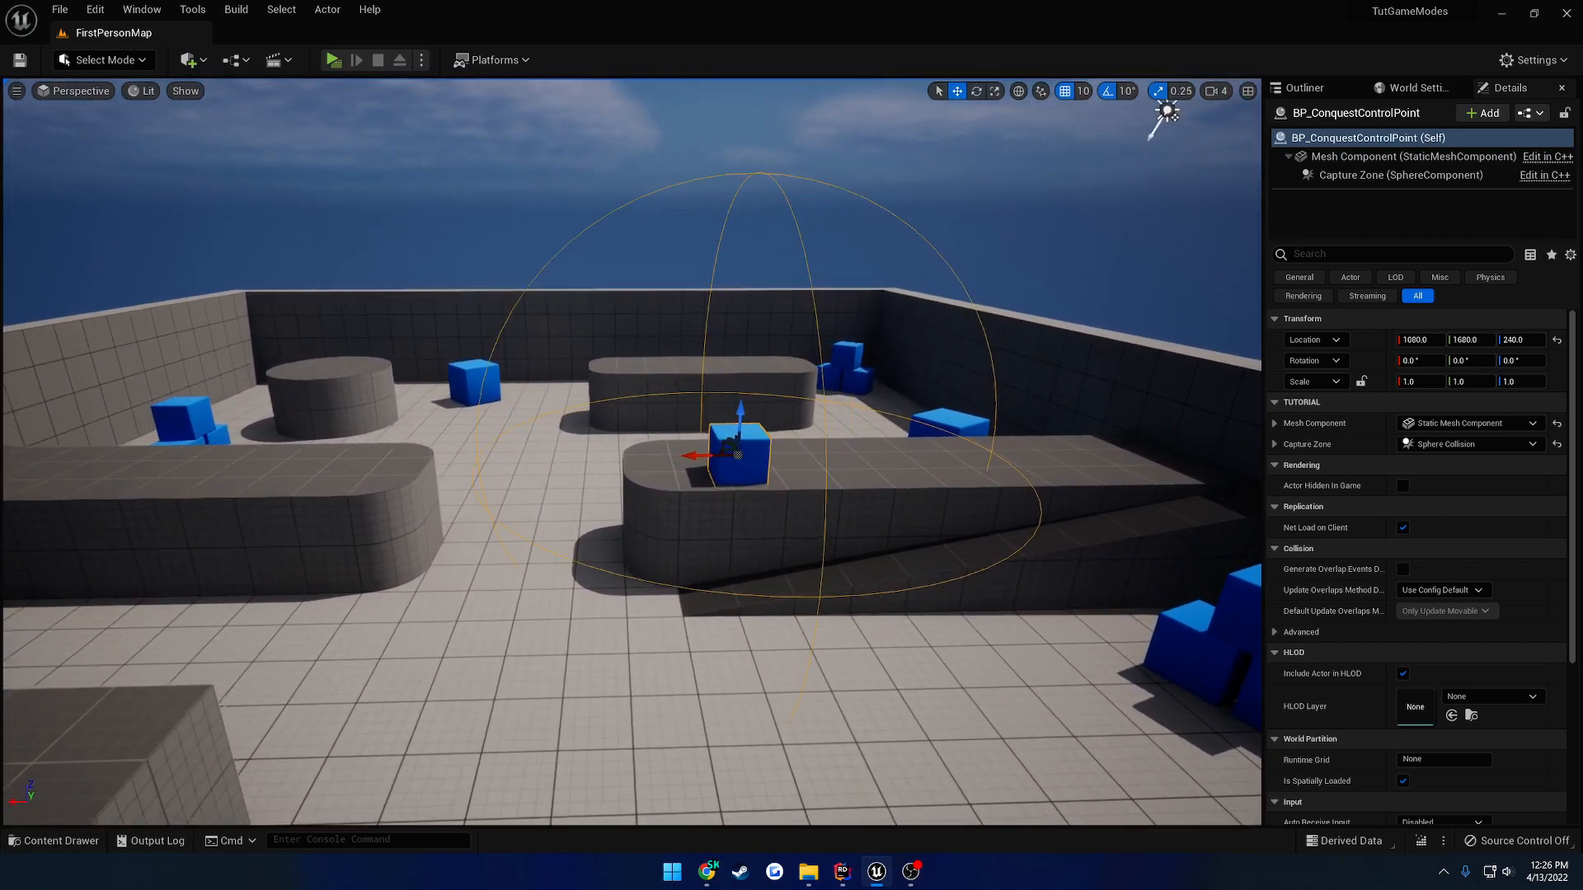
Step: Reposition a Conquest control point in the arena and play the level in a new window
left_click_drag(693, 456, 853, 446)
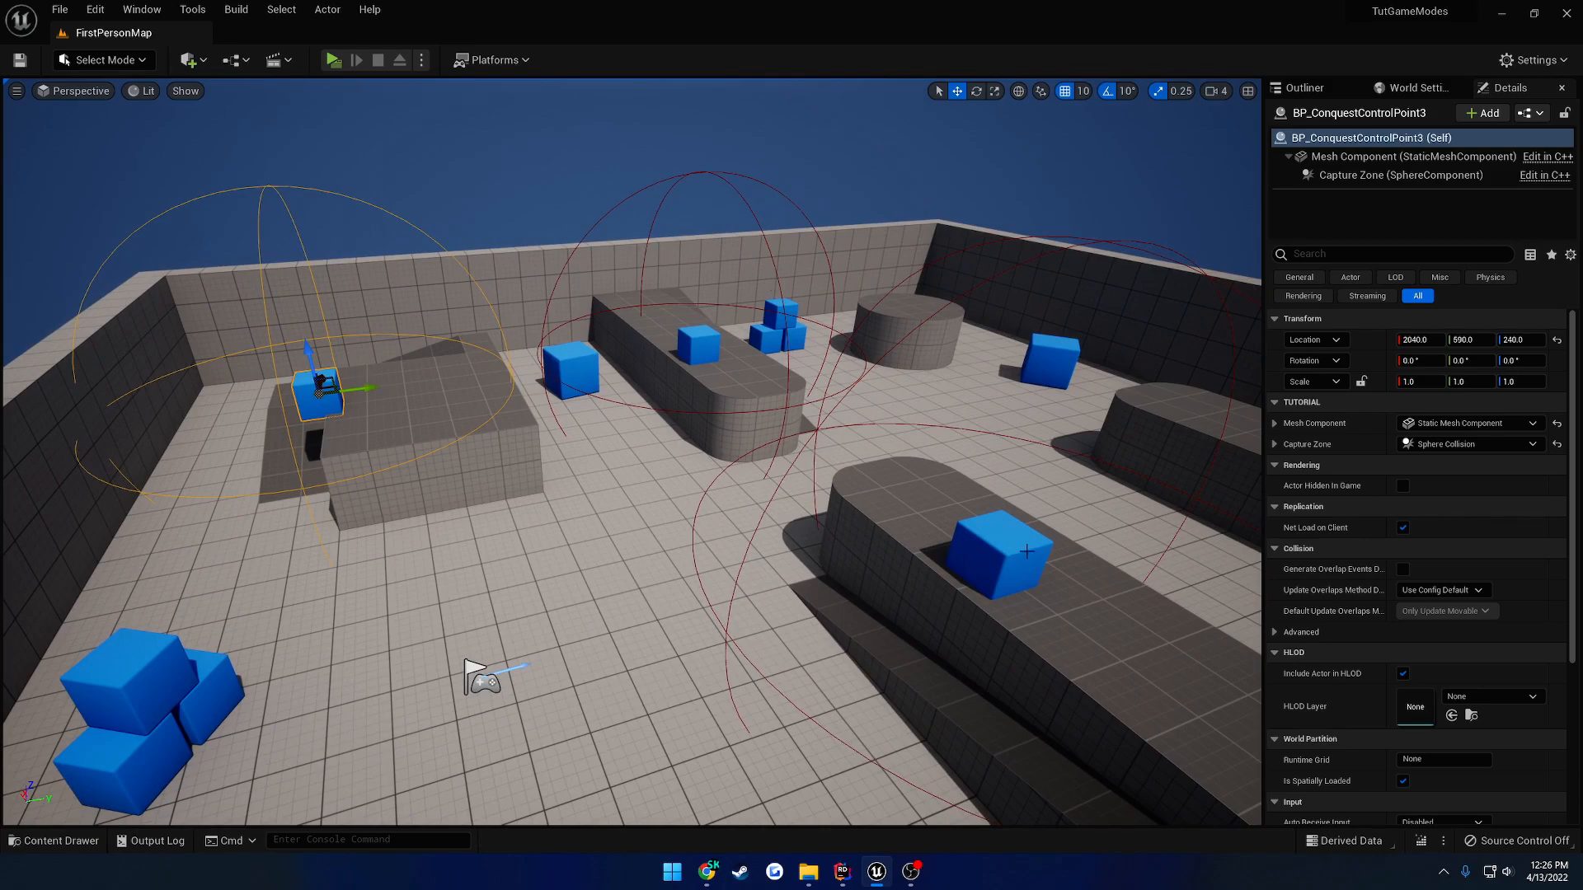
mouse_move(333, 59)
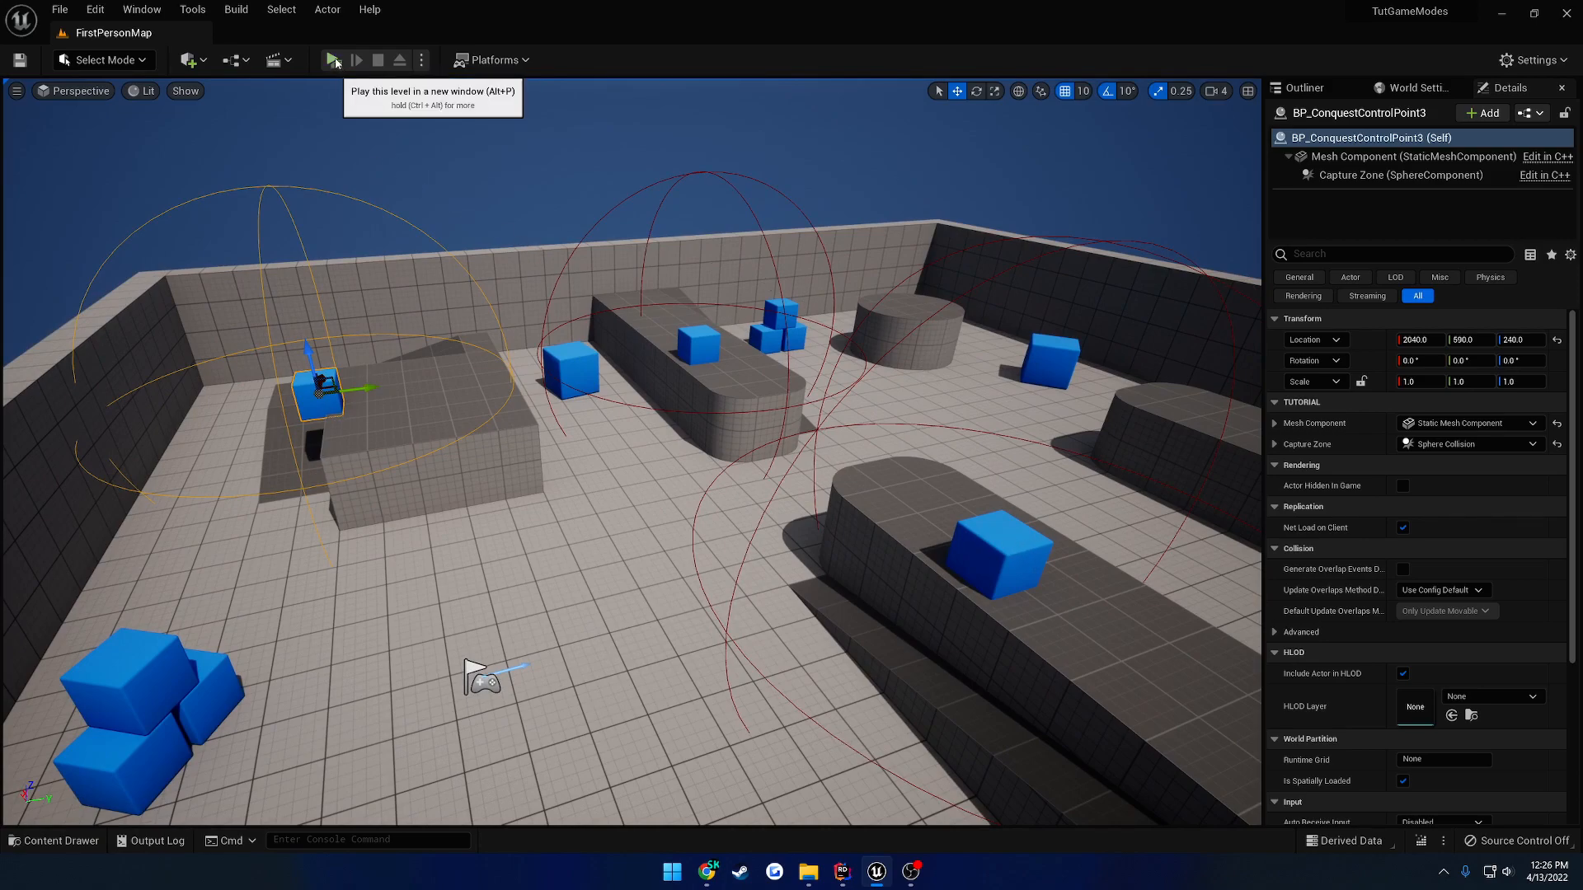
left_click(333, 60)
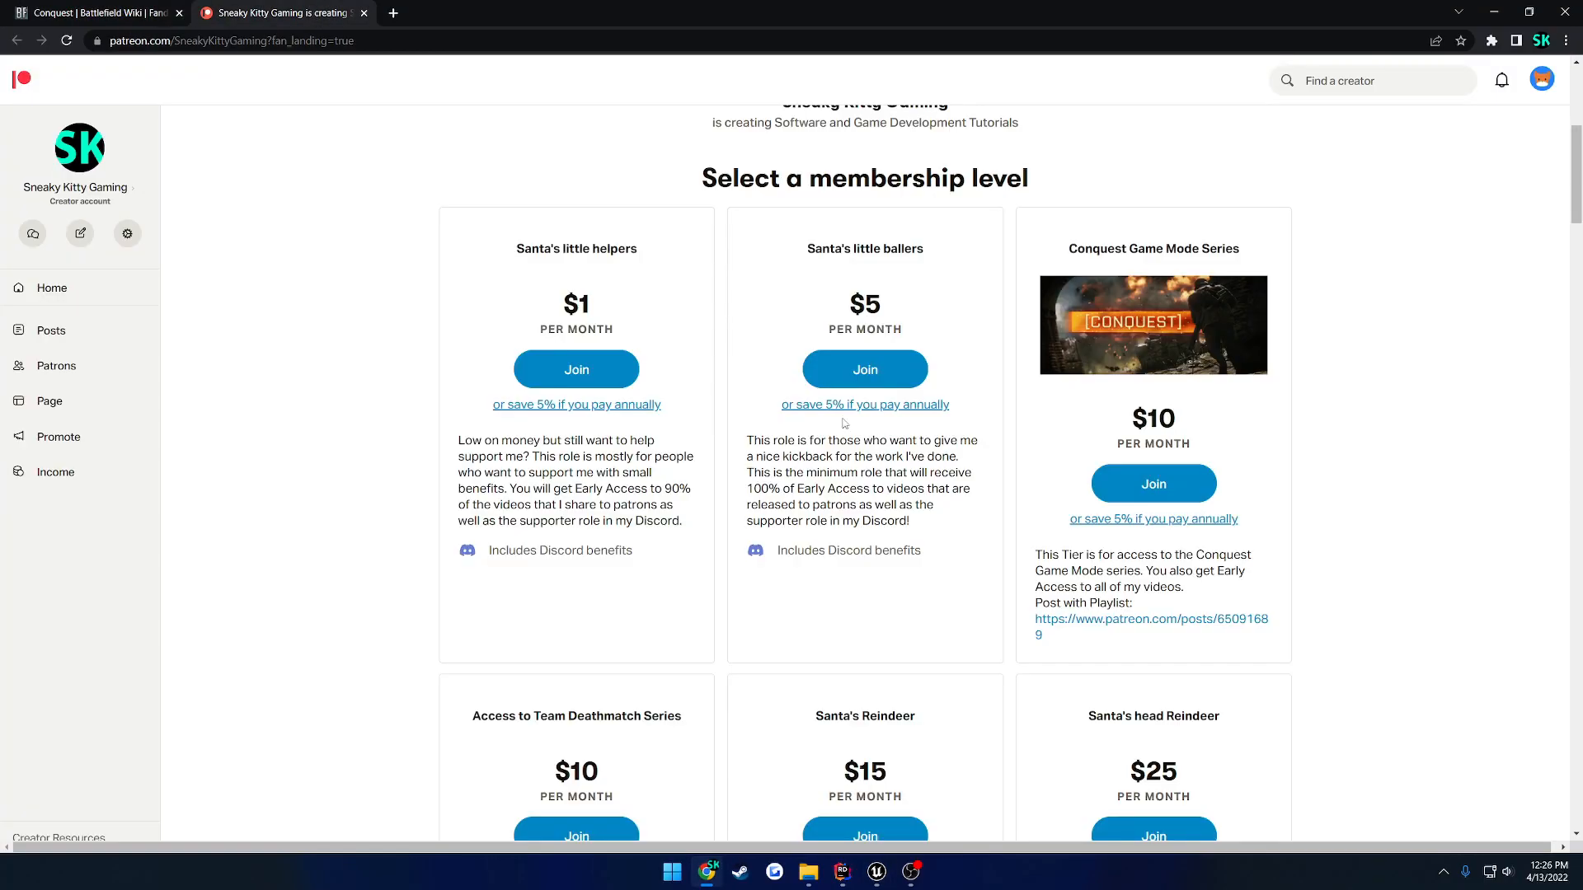
Step: Open the 'Post with Playlist' link on the Conquest Game Mode Series tier card
left_click(1150, 627)
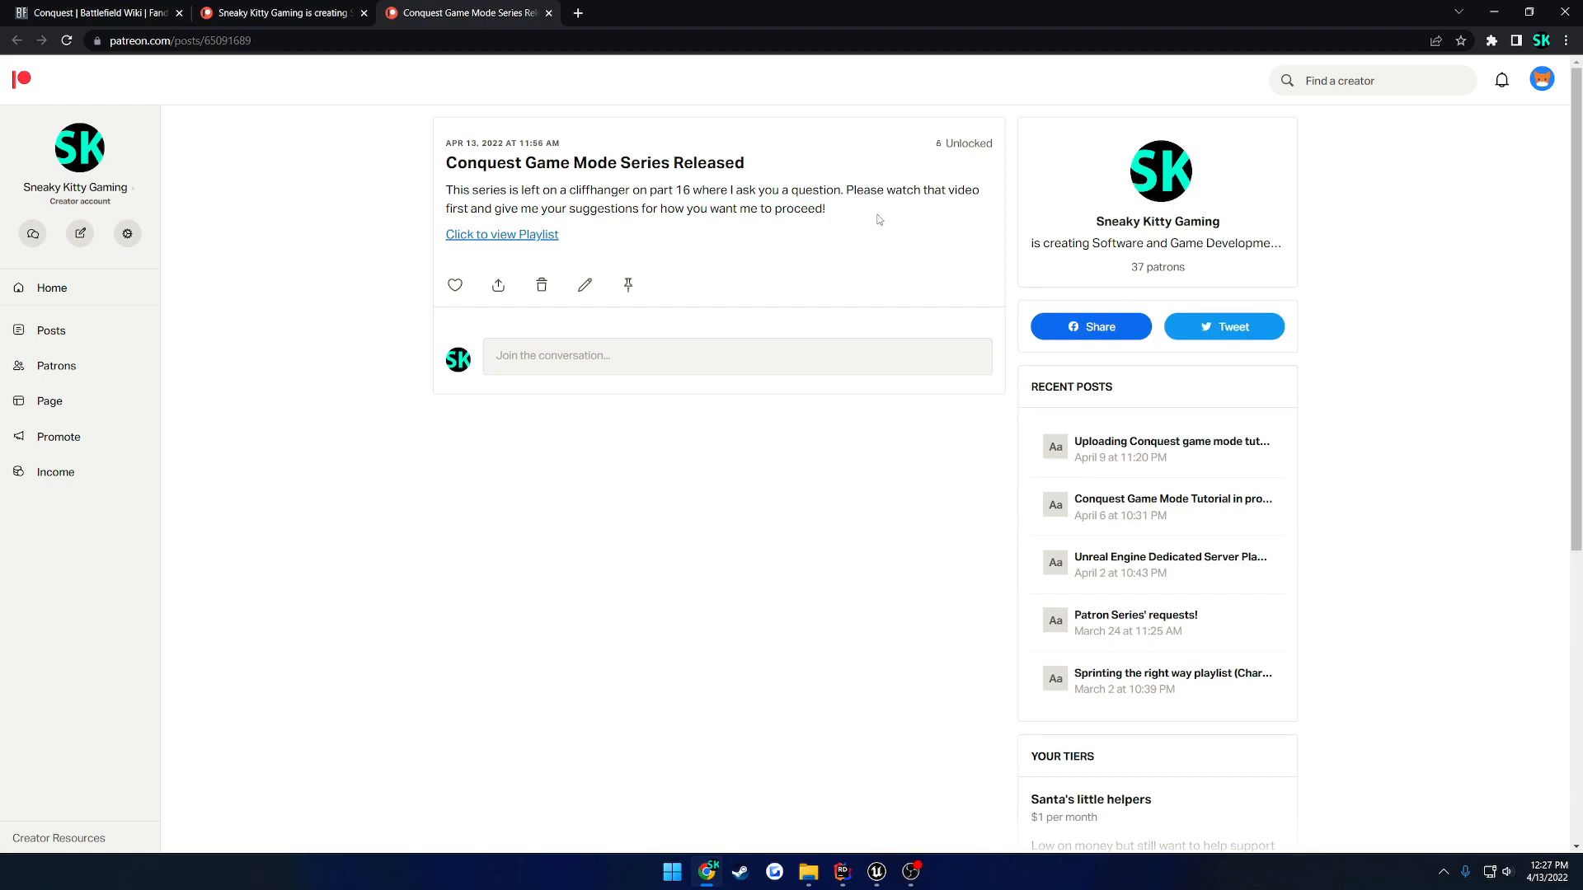
left_click(875, 871)
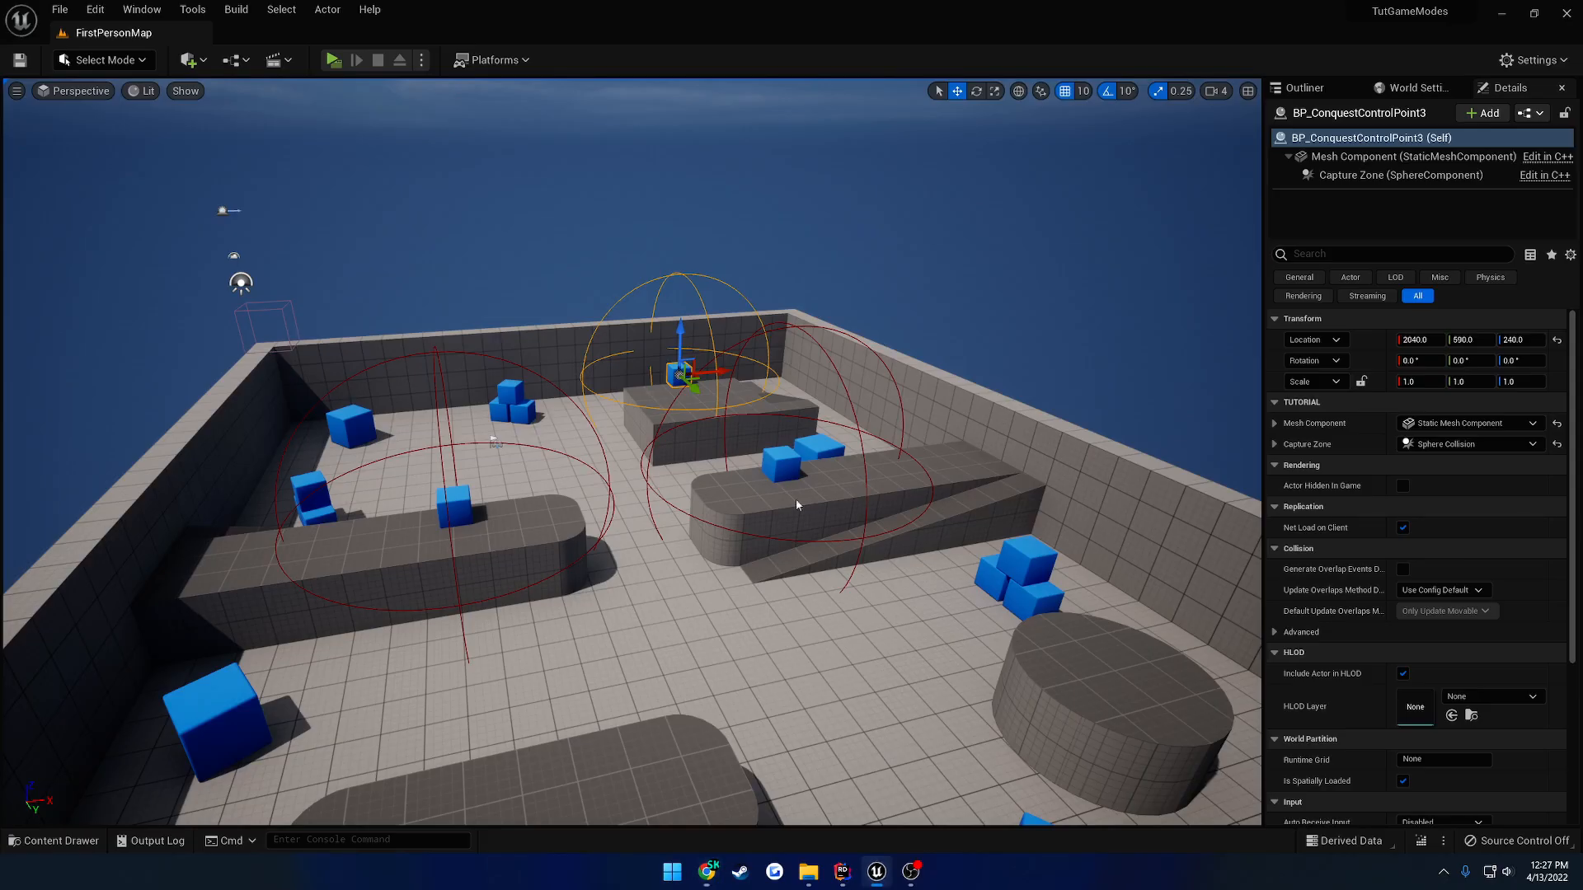
mouse_move(867, 599)
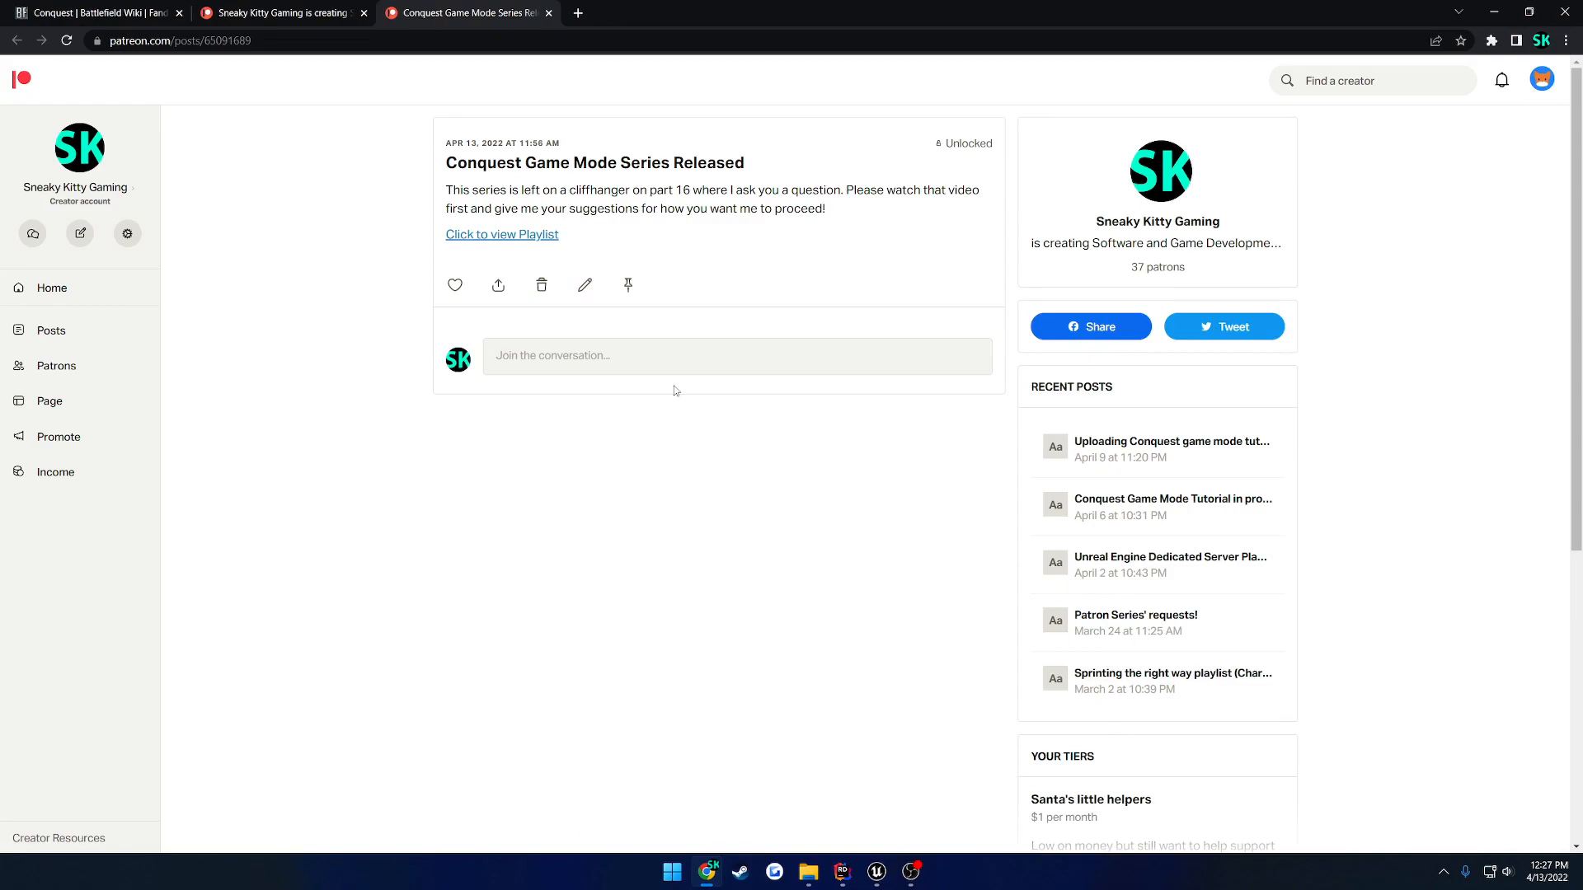
mouse_move(848, 215)
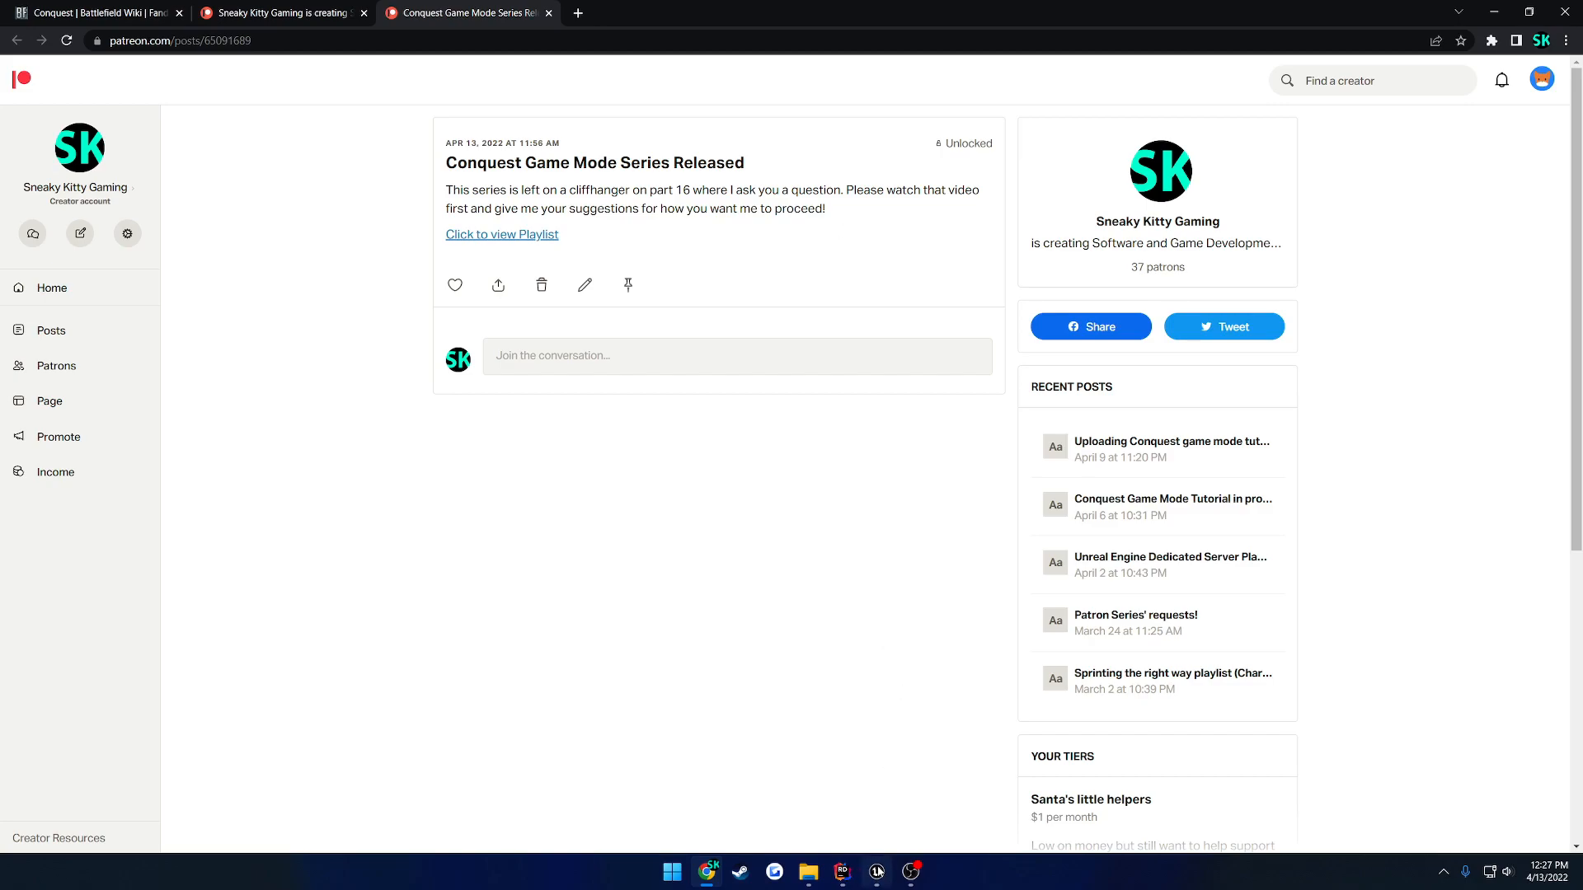
Step: Bring the Unreal level editor back to the front from the taskbar
left_click(876, 871)
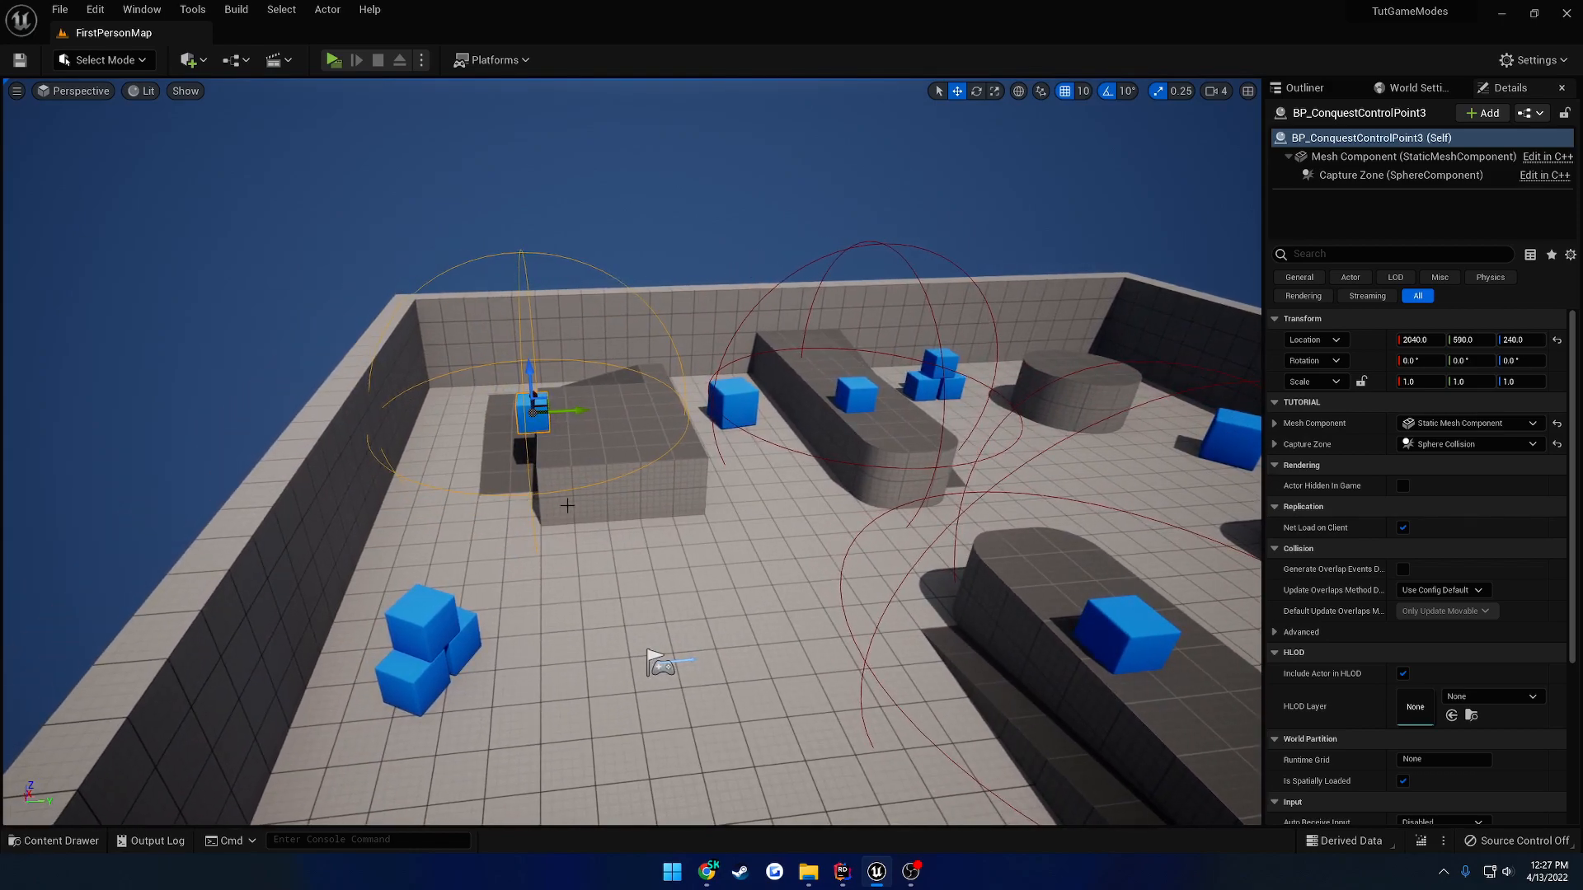
mouse_move(797, 526)
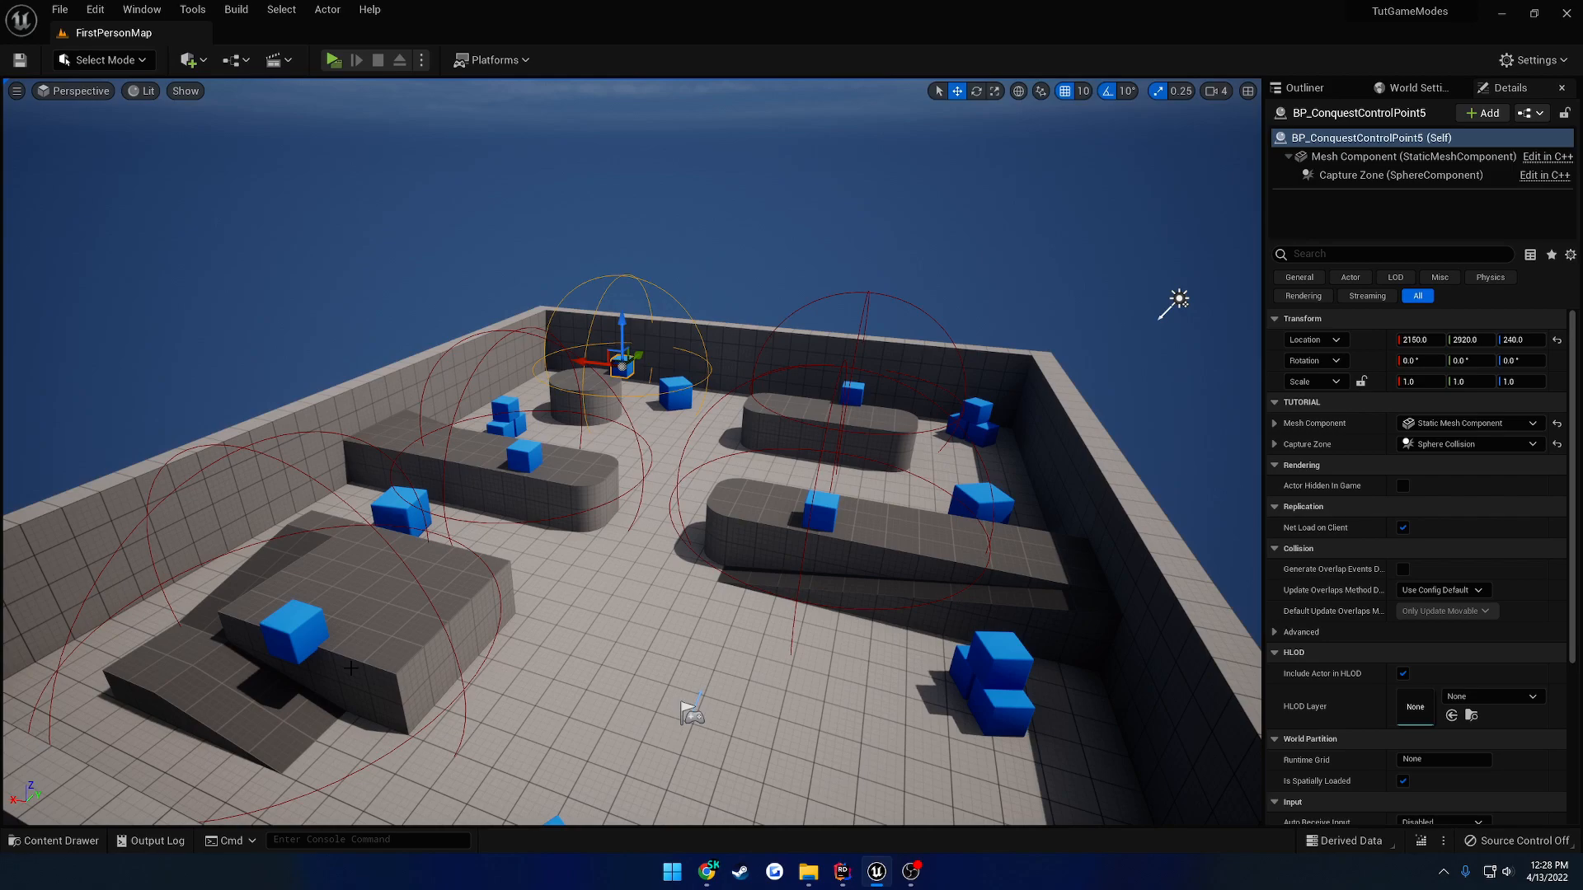
mouse_move(900, 648)
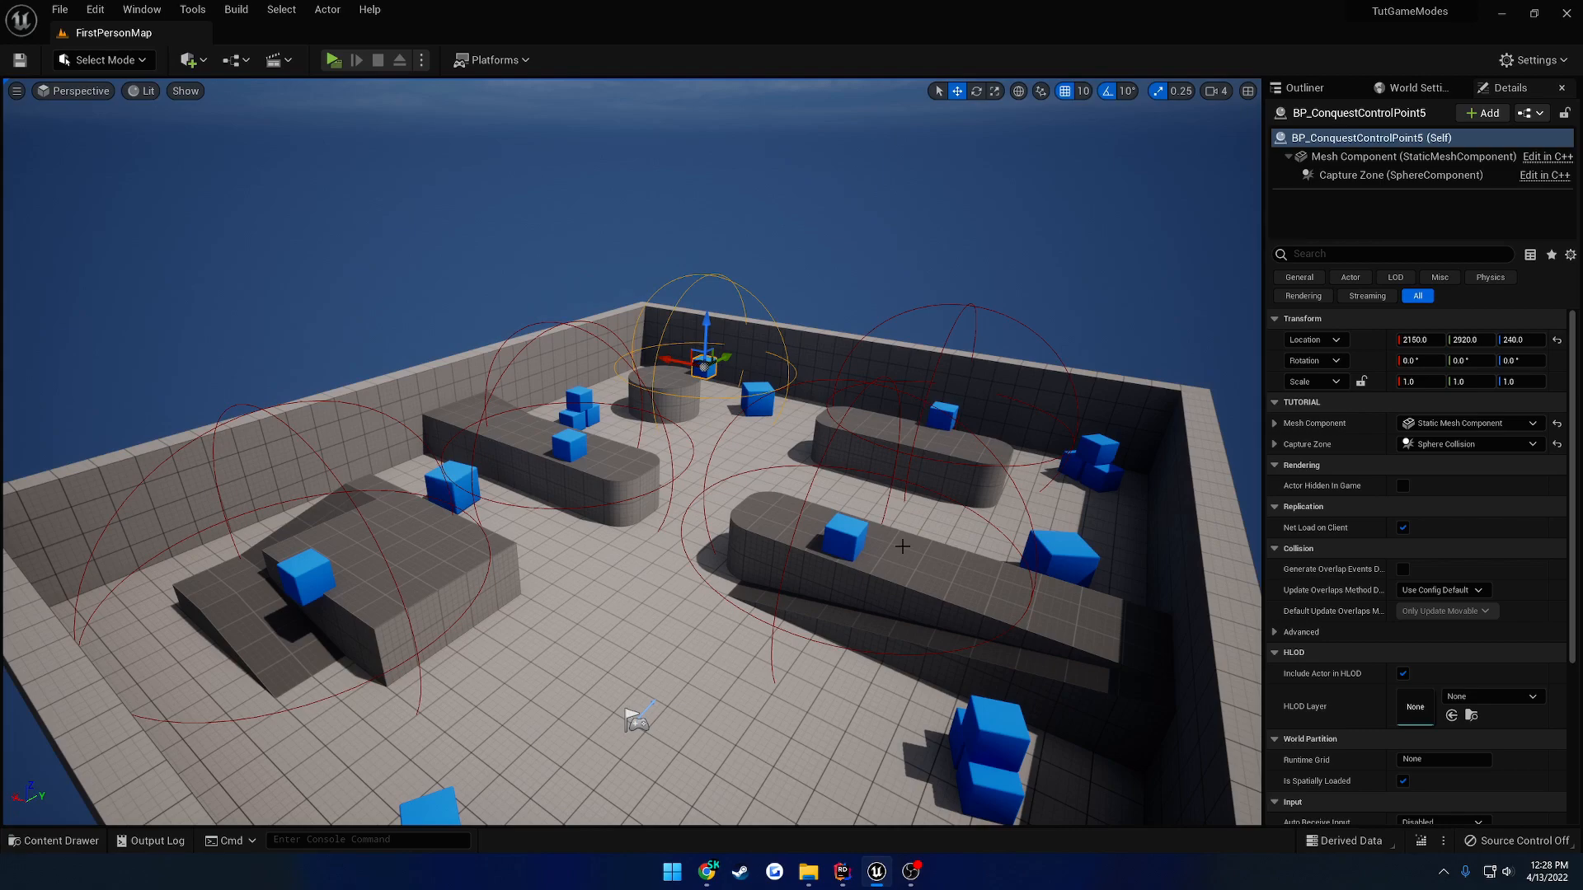
mouse_move(329, 574)
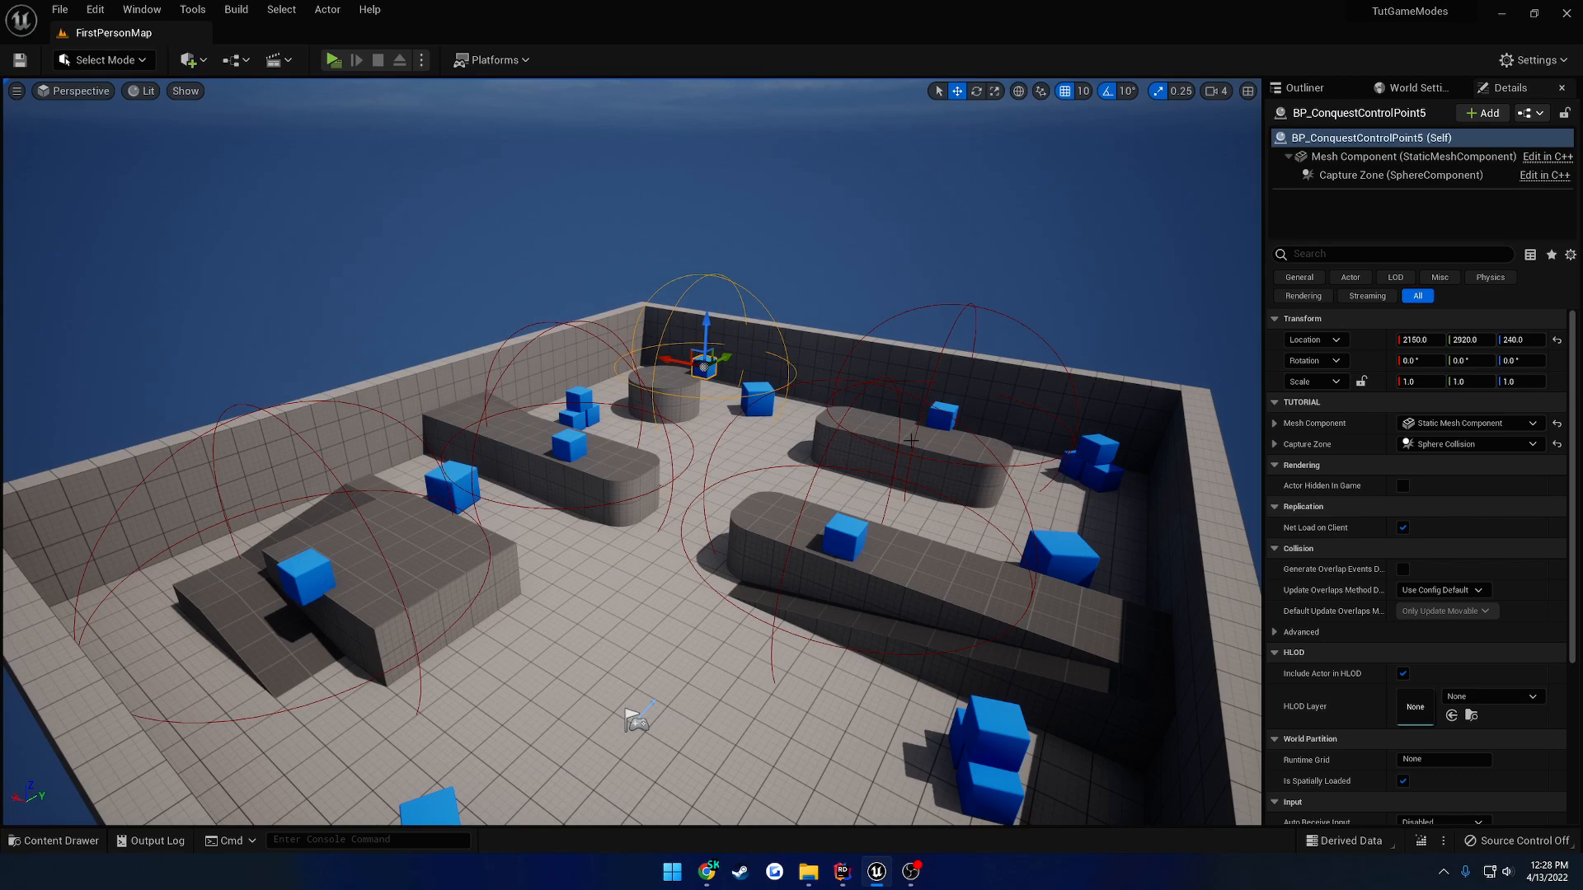
mouse_move(767, 511)
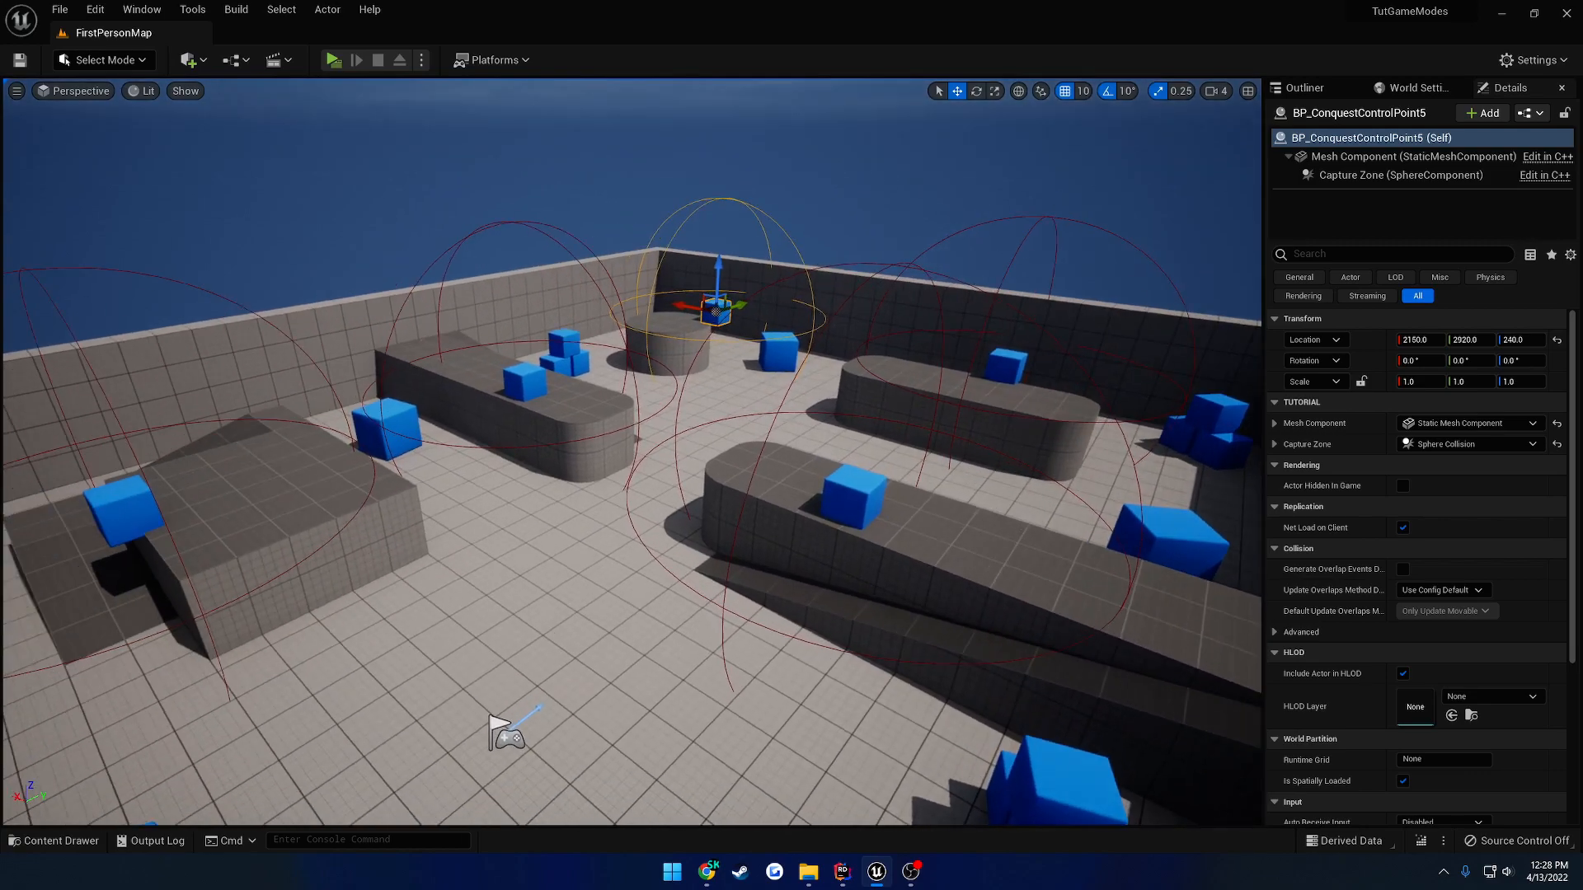
Step: Orbit the viewport to see the arena from another side
left_click_drag(505, 727, 778, 636)
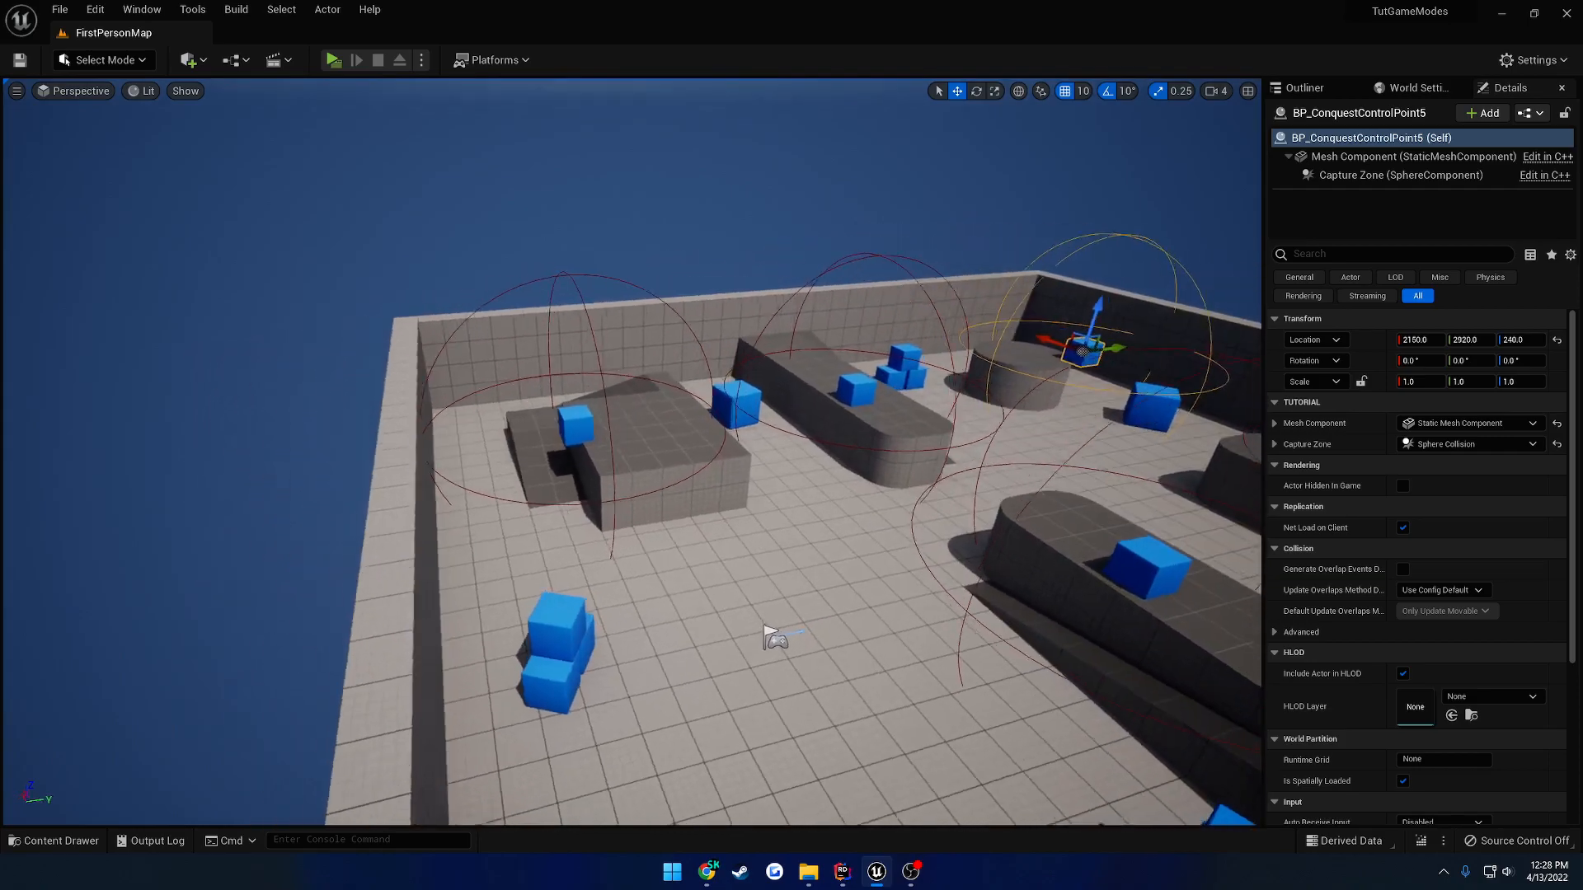